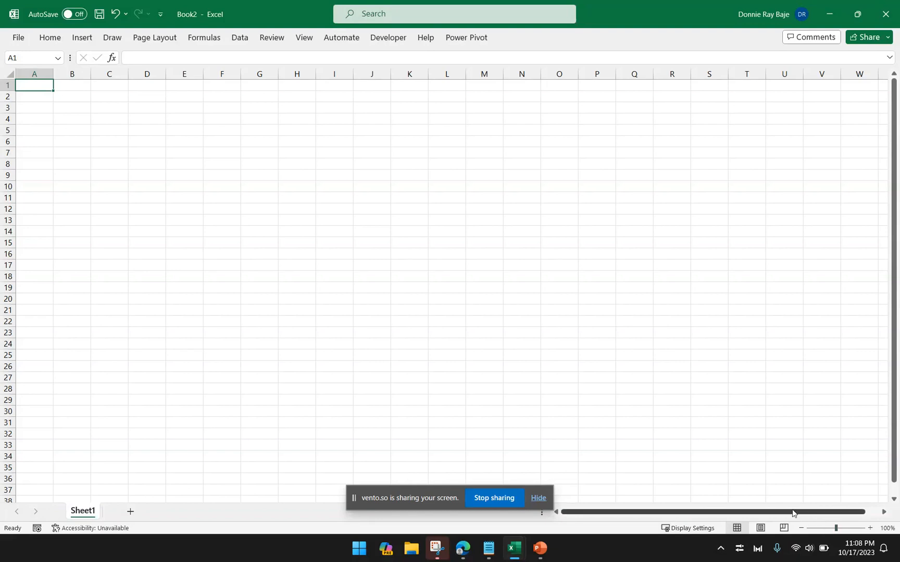
{"action": "mouse_move", "coordinate": [435, 462]}
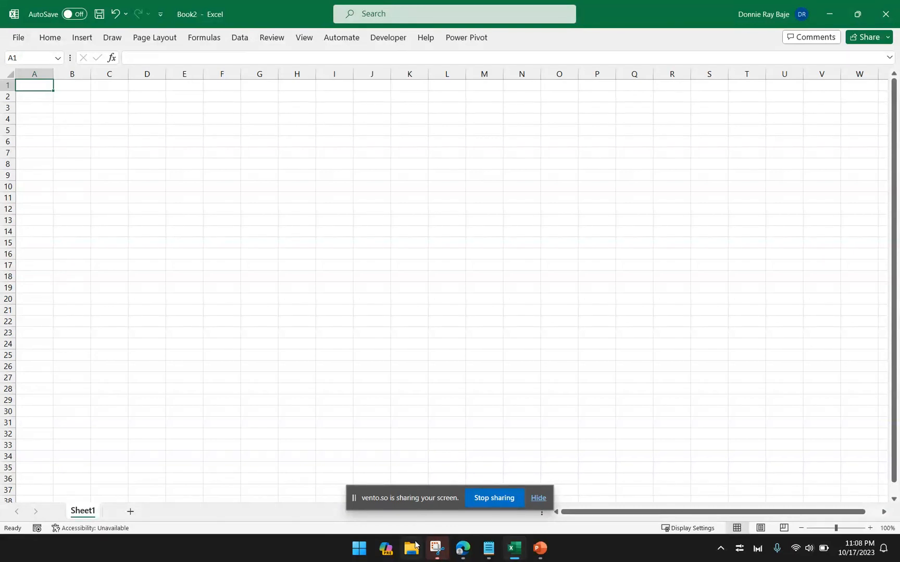
- Browse to the Pictures > Screenshots folder in the file chooser
{"action": "left_click", "coordinate": [411, 549]}
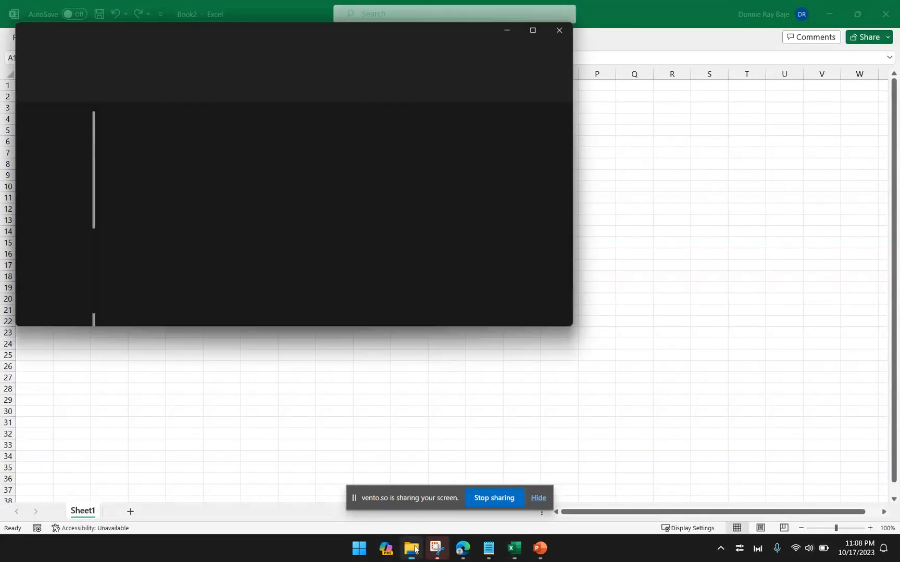
{"action": "left_click", "coordinate": [558, 30]}
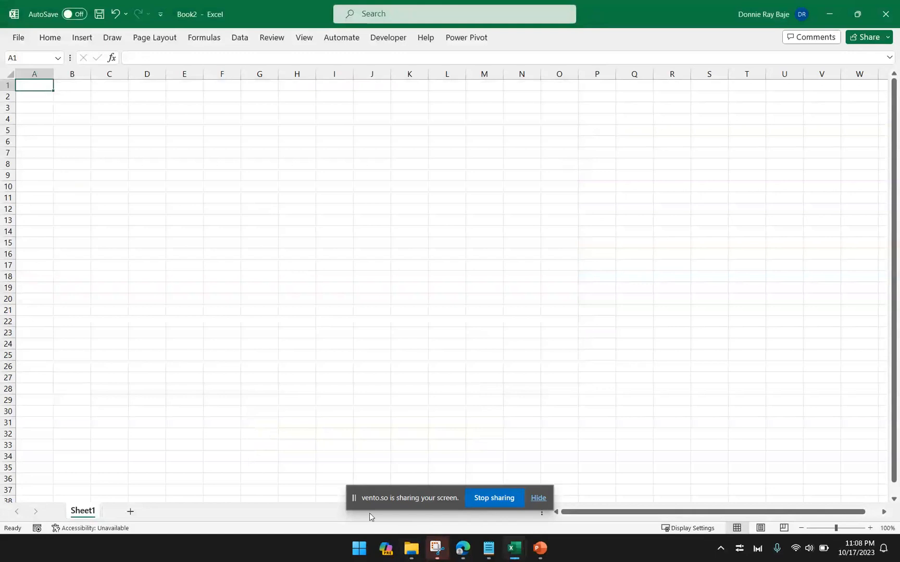
{"action": "left_click", "coordinate": [411, 549]}
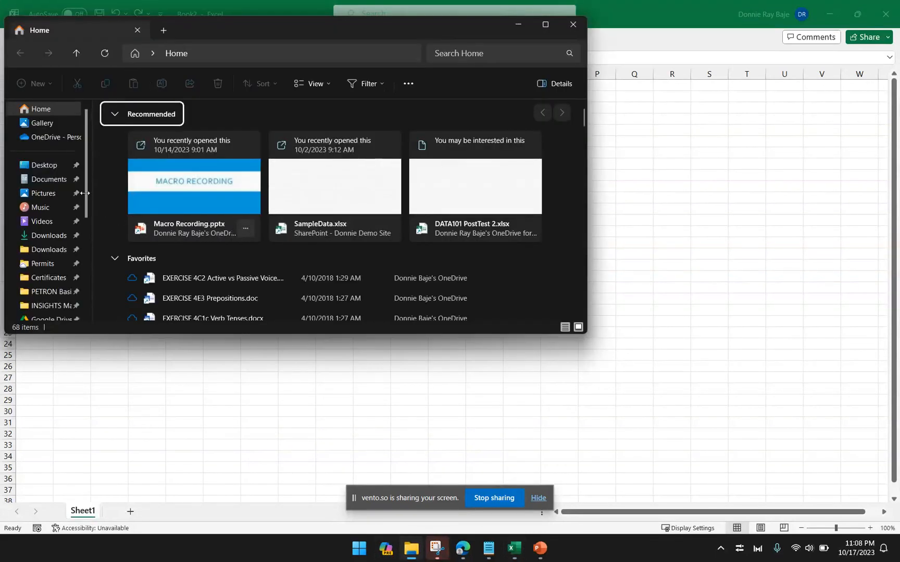
{"action": "left_click", "coordinate": [43, 194]}
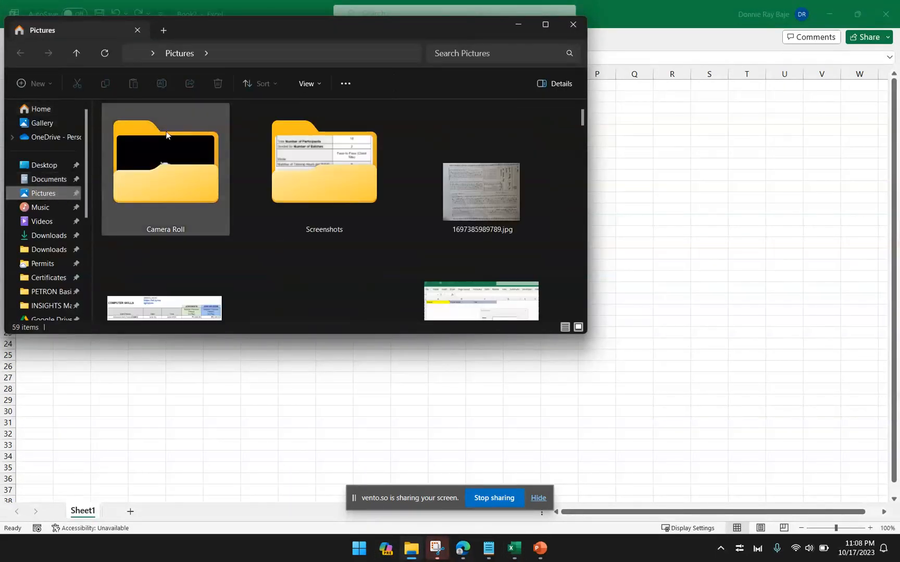
{"action": "double_click", "coordinate": [324, 161]}
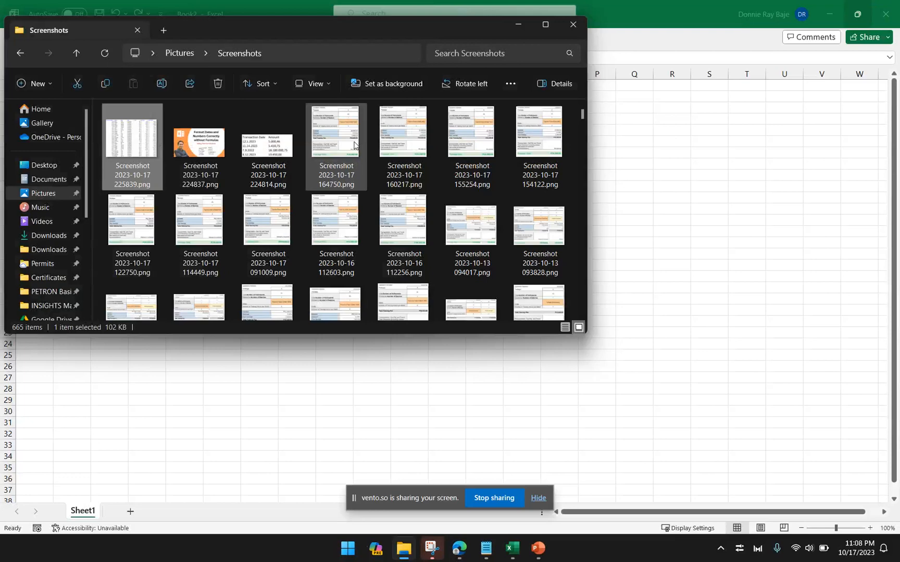
{"action": "left_click", "coordinate": [571, 25]}
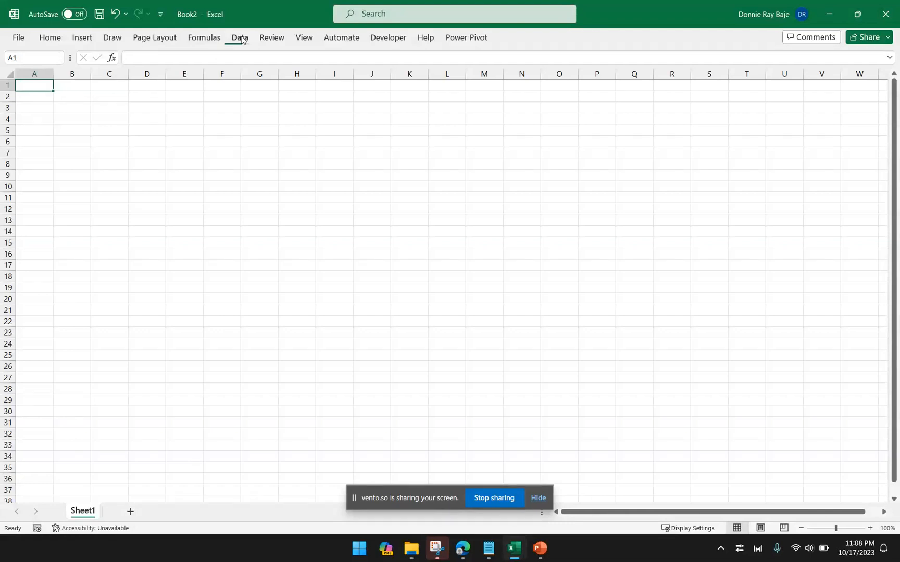
- Bring up the Get Data list of import sources from the Data ribbon
{"action": "left_click", "coordinate": [239, 37]}
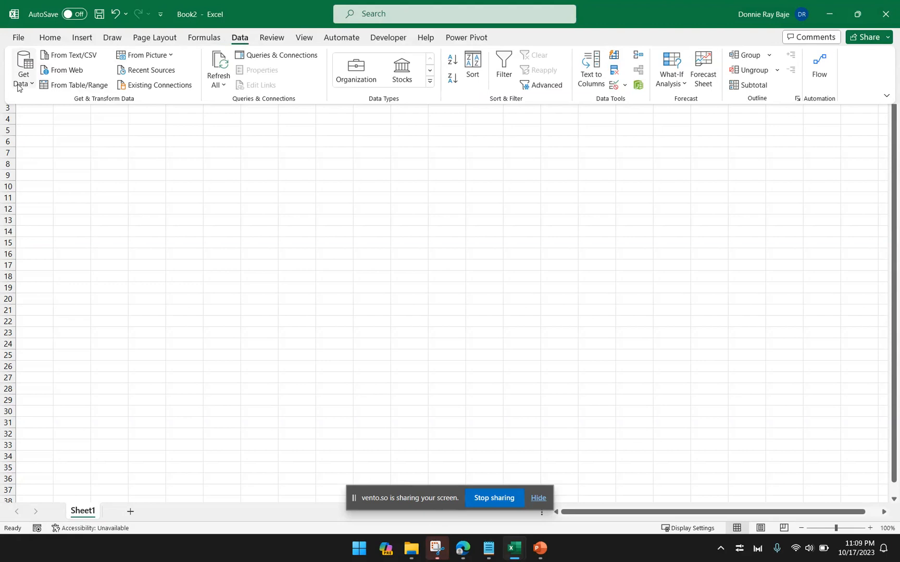
{"action": "left_click", "coordinate": [23, 68]}
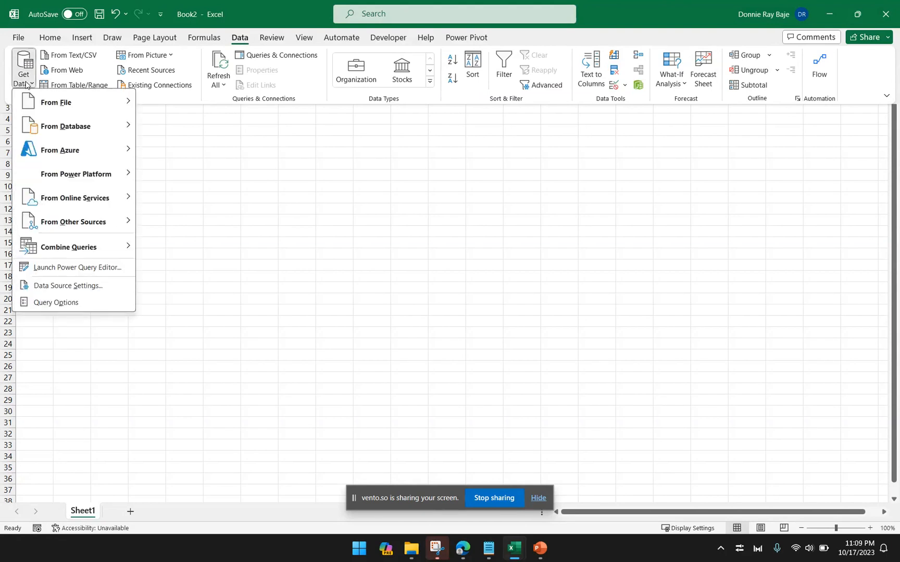
{"action": "mouse_move", "coordinate": [88, 227]}
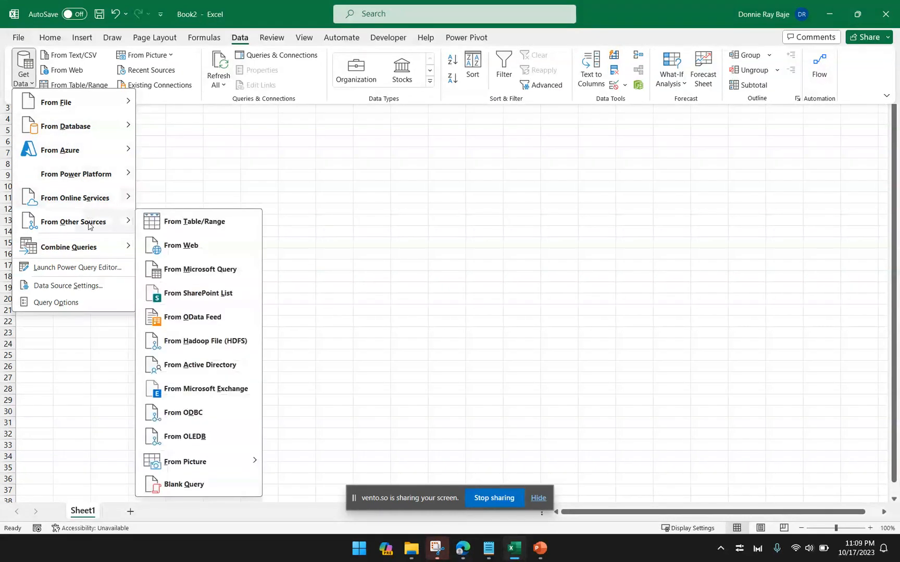
{"action": "mouse_move", "coordinate": [74, 222]}
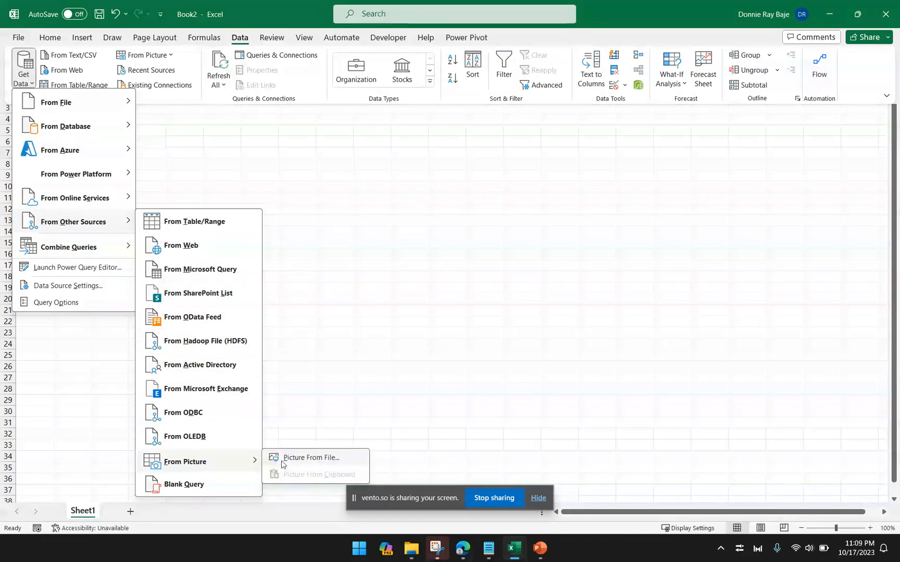
{"action": "mouse_move", "coordinate": [319, 462]}
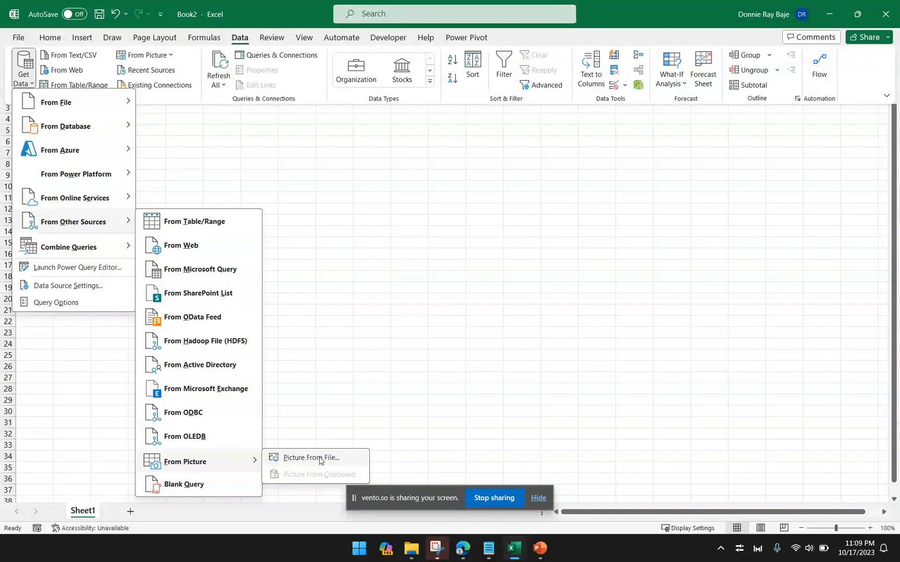
{"action": "mouse_move", "coordinate": [305, 478]}
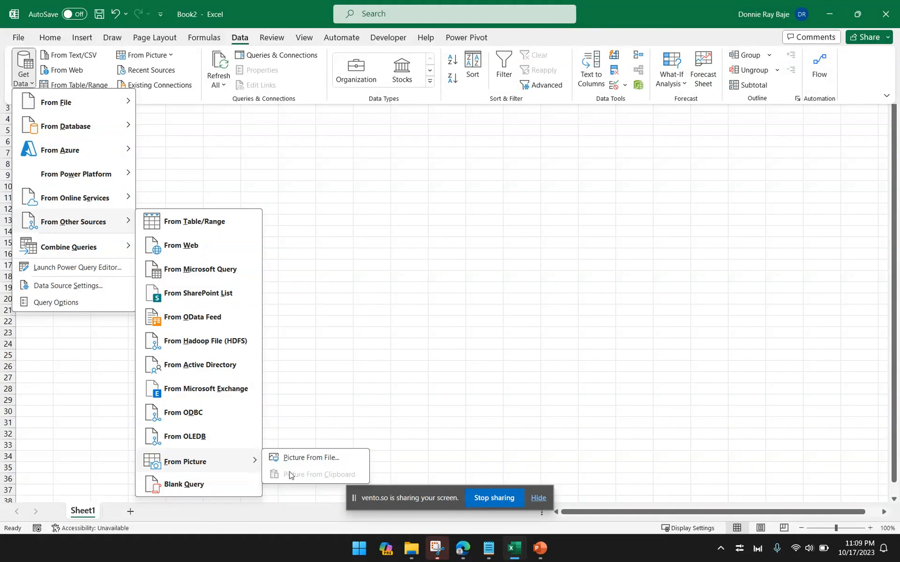
{"action": "mouse_move", "coordinate": [316, 481]}
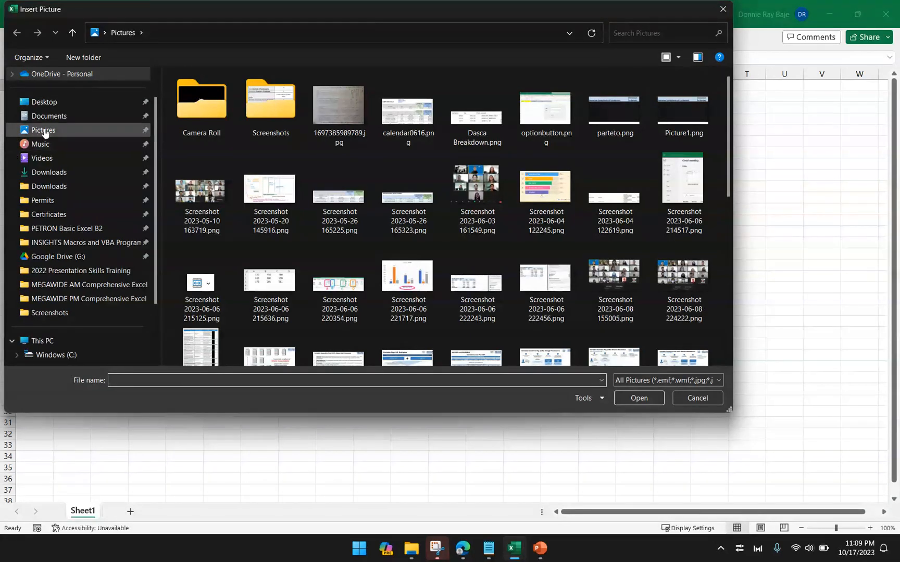
- Import Screenshot 2023-10-17 225839.png from Pictures > Screenshots as the picture to convert
{"action": "left_click", "coordinate": [669, 58]}
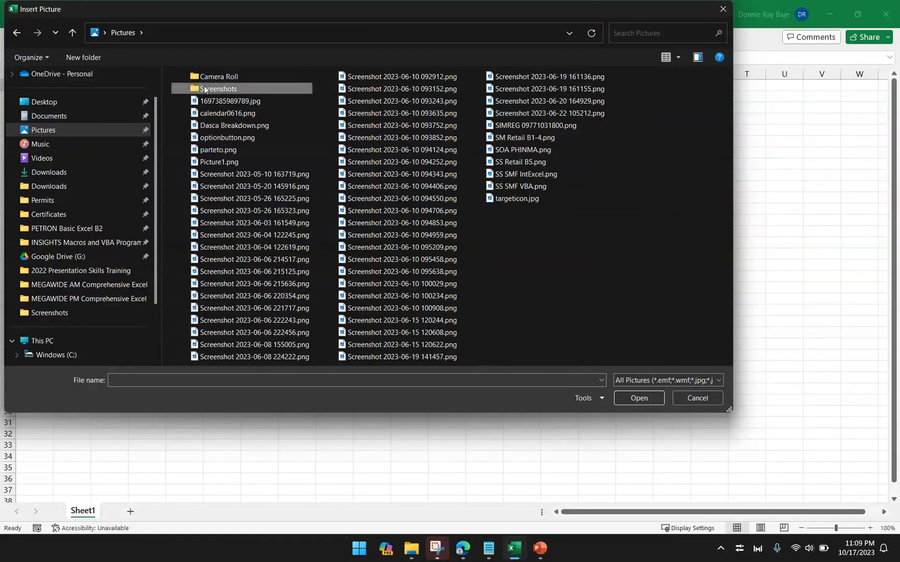
{"action": "double_click", "coordinate": [218, 89]}
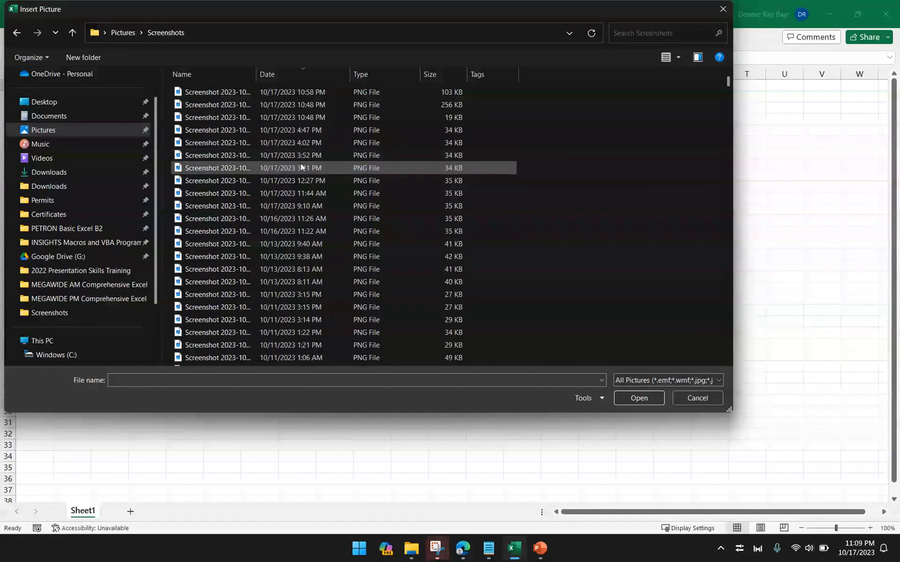
{"action": "left_click", "coordinate": [218, 92]}
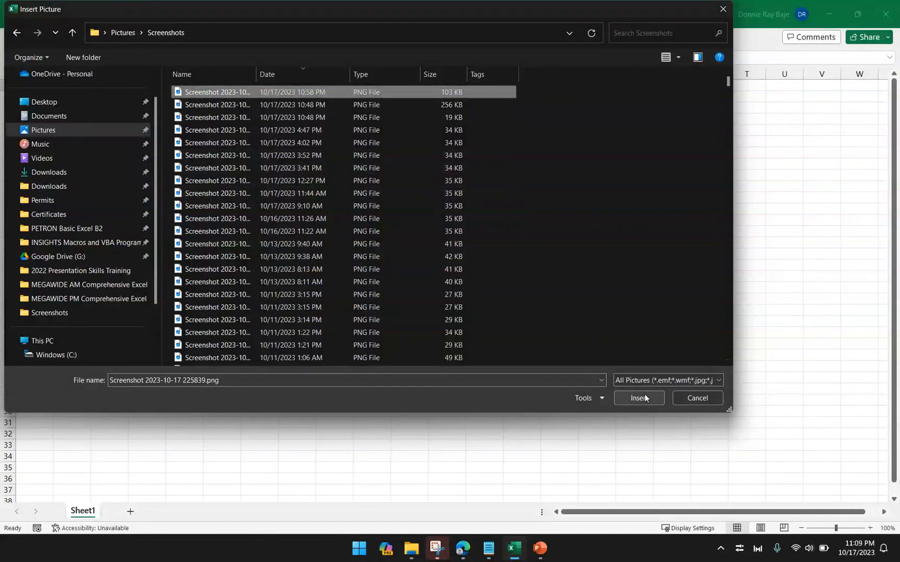
{"action": "left_click", "coordinate": [637, 398]}
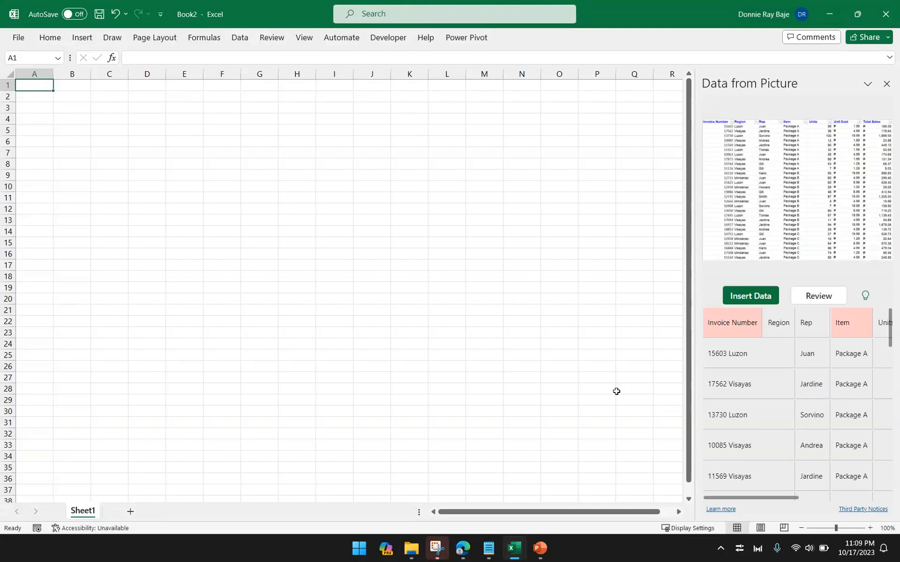
{"action": "mouse_move", "coordinate": [694, 268]}
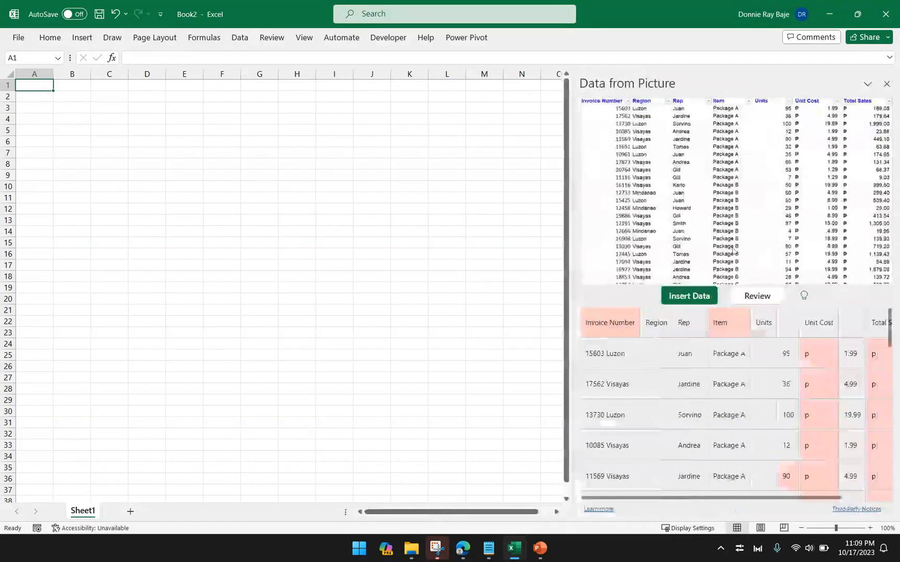
- Review the recognised rows, comparing flagged peso-sign values with the image and leaving them unchanged
{"action": "scroll", "scroll_direction": "down", "scroll_amount": 3}
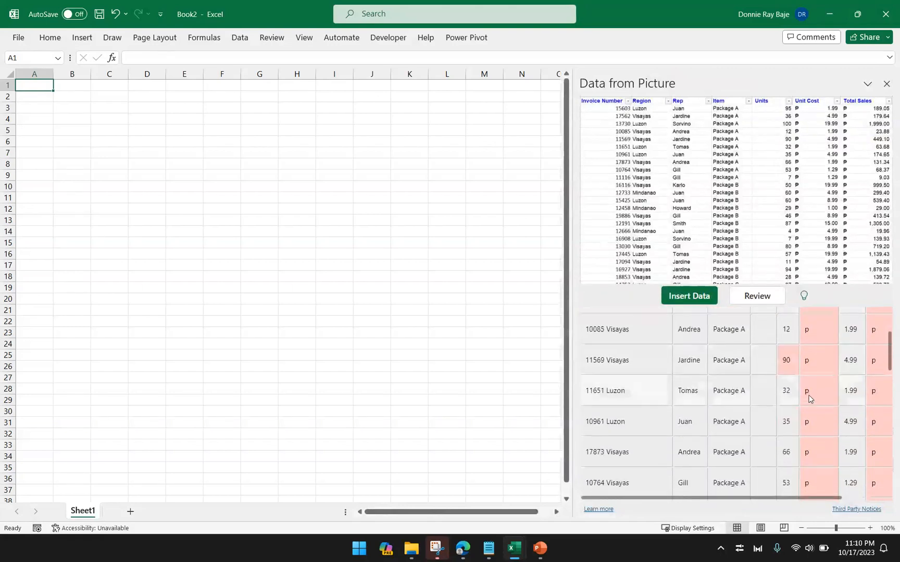
{"action": "scroll", "scroll_direction": "down", "scroll_amount": 3}
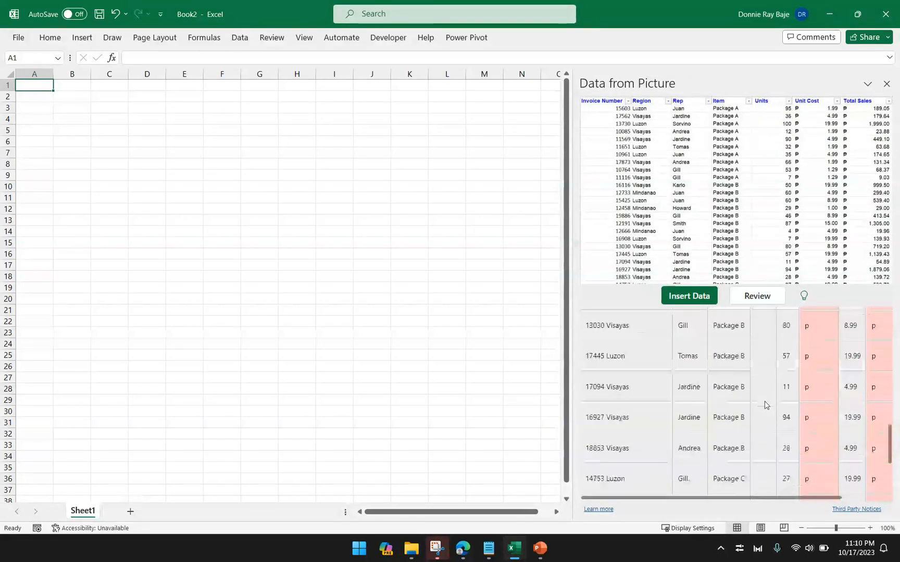
{"action": "scroll", "scroll_direction": "down", "scroll_amount": 3}
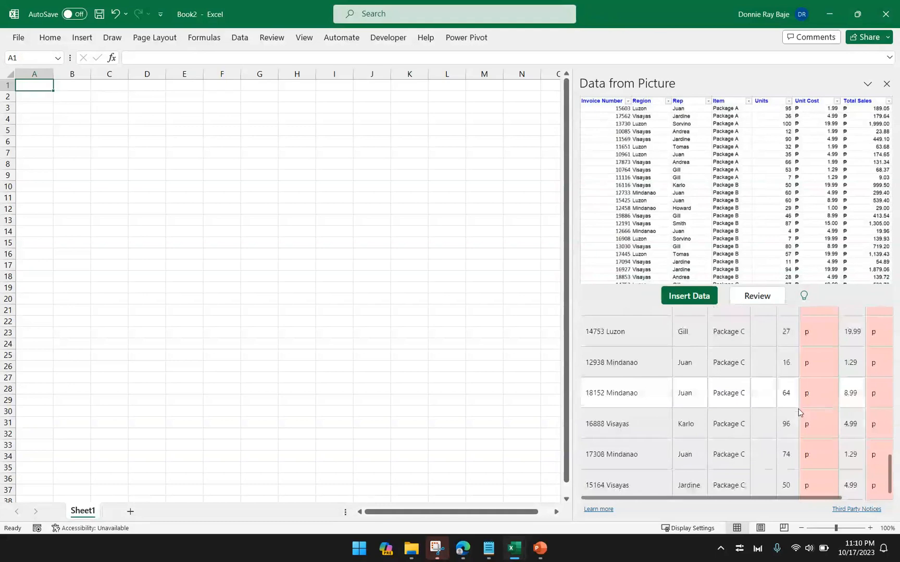
{"action": "left_click", "coordinate": [806, 362]}
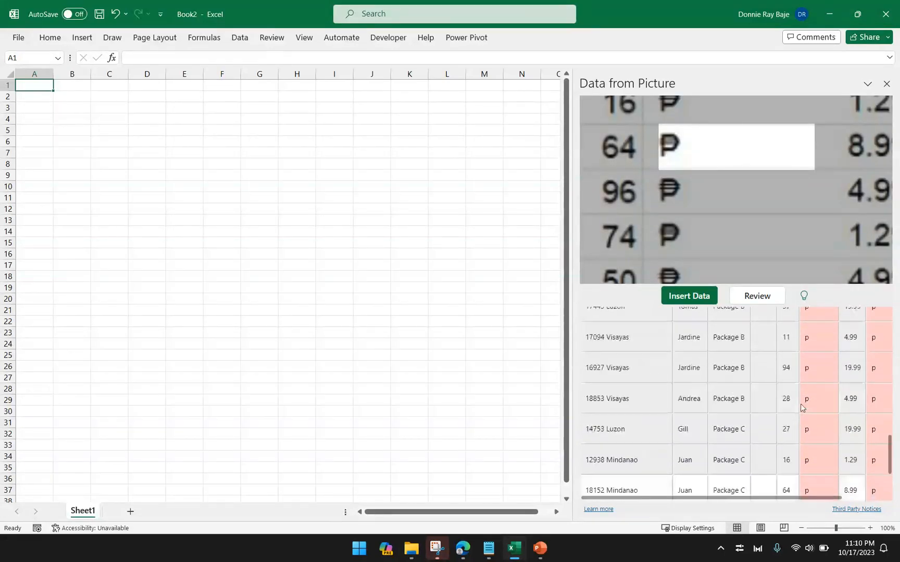
{"action": "scroll", "scroll_direction": "up", "scroll_amount": 3}
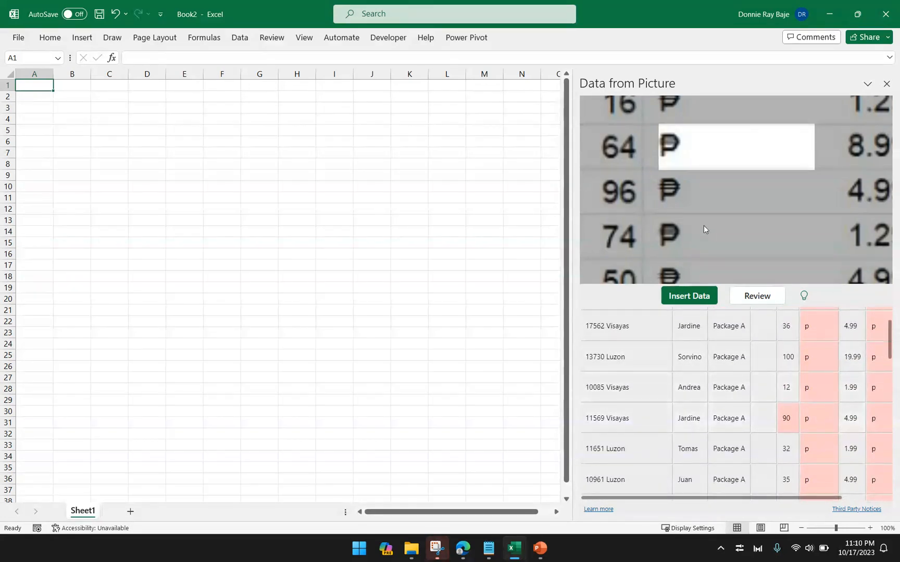
{"action": "mouse_move", "coordinate": [813, 393]}
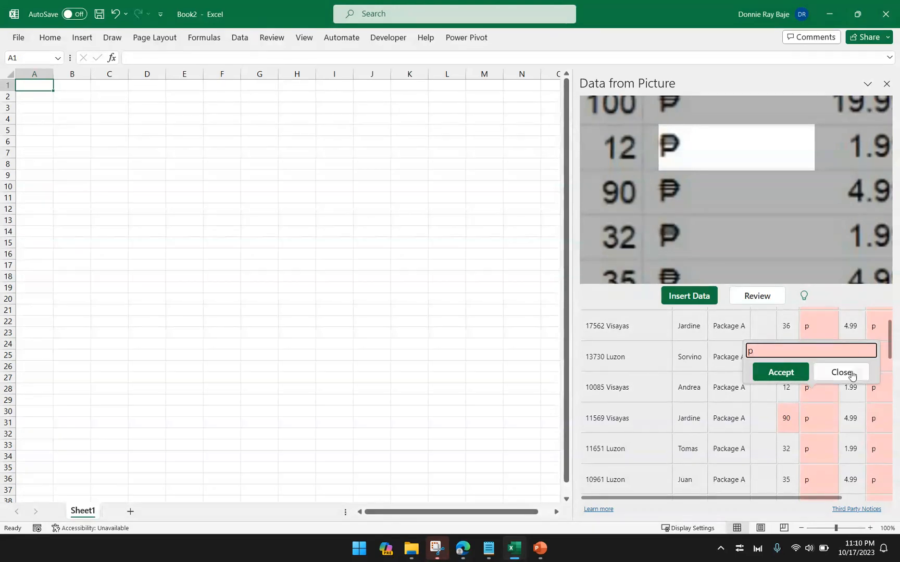
{"action": "mouse_move", "coordinate": [683, 147]}
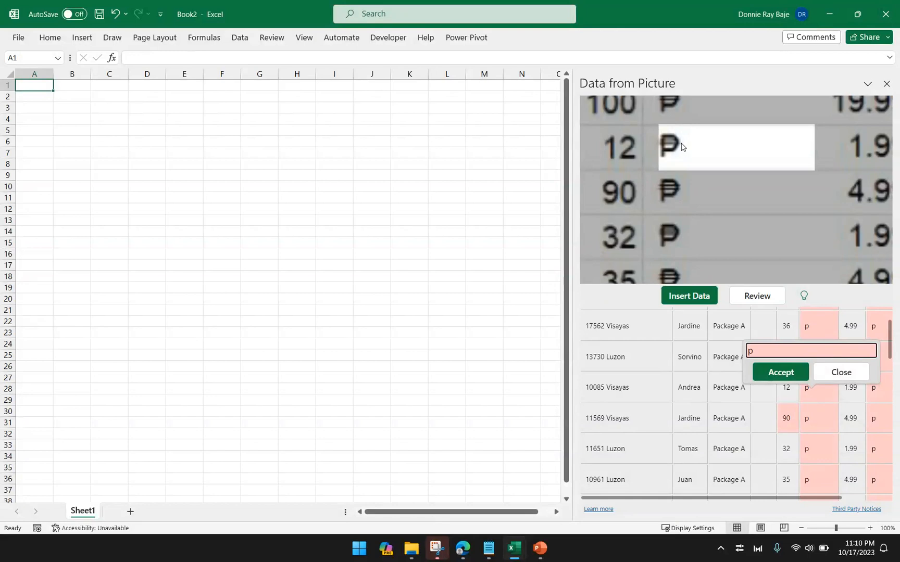
{"action": "left_click", "coordinate": [779, 372]}
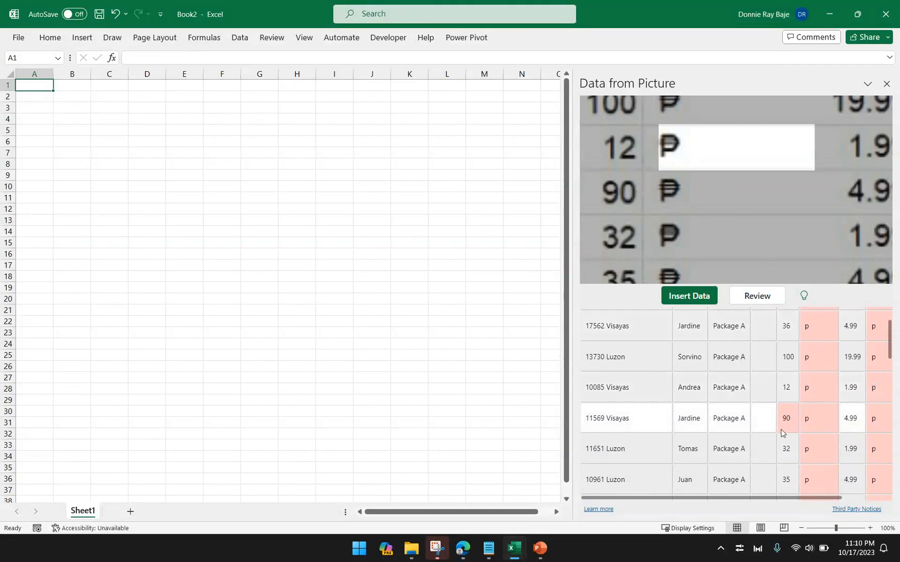
{"action": "scroll", "scroll_direction": "down", "scroll_amount": 3}
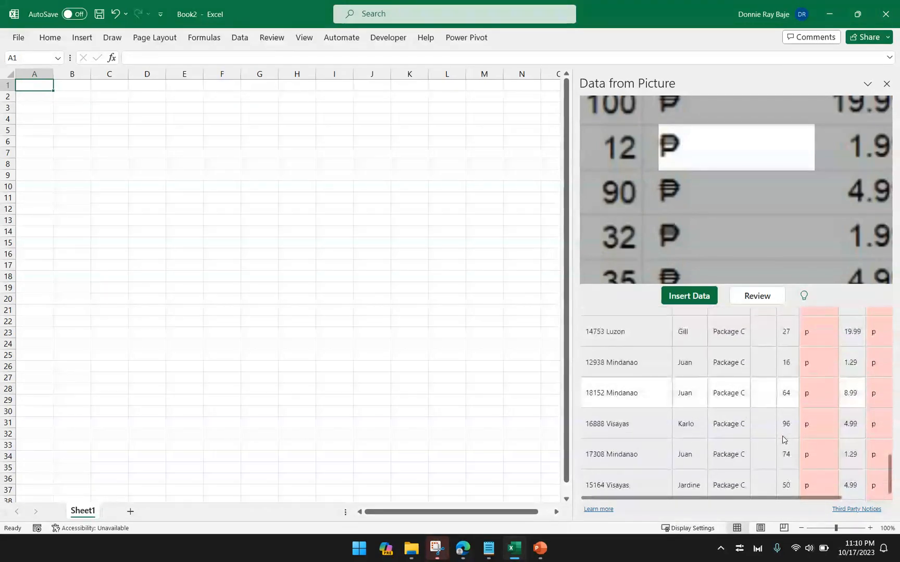
{"action": "scroll", "scroll_direction": "up", "scroll_amount": 3}
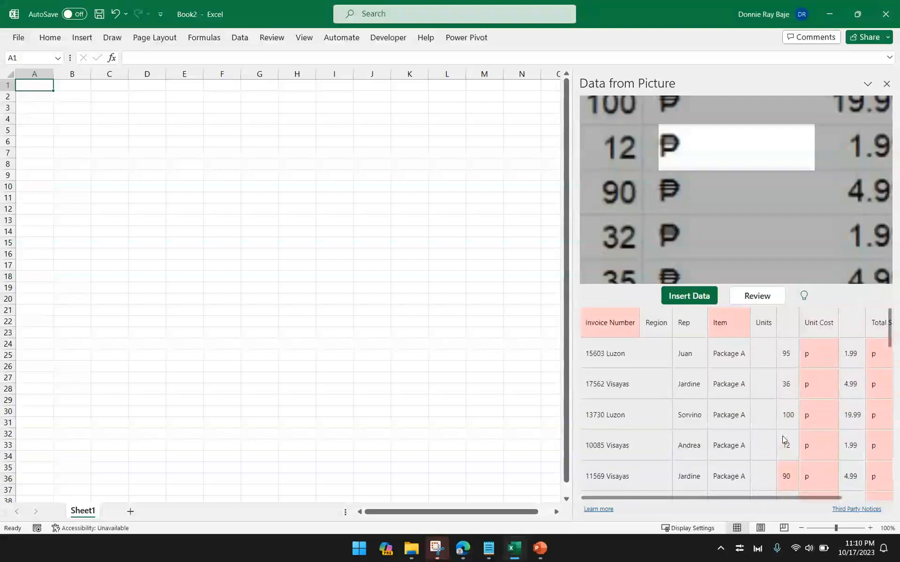
- Rename the recognised 'Item' header to 'Items' in the preview
{"action": "left_click", "coordinate": [728, 323]}
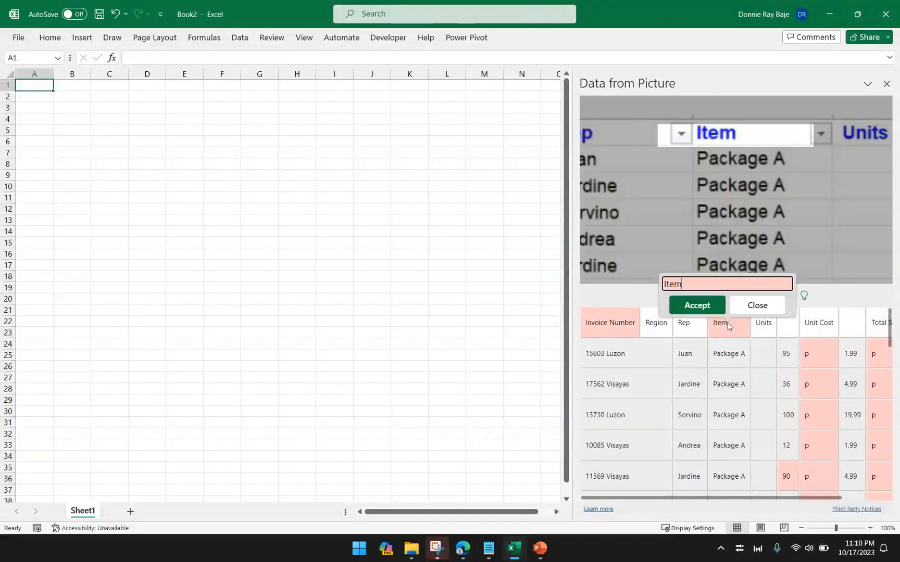
{"action": "mouse_move", "coordinate": [691, 281]}
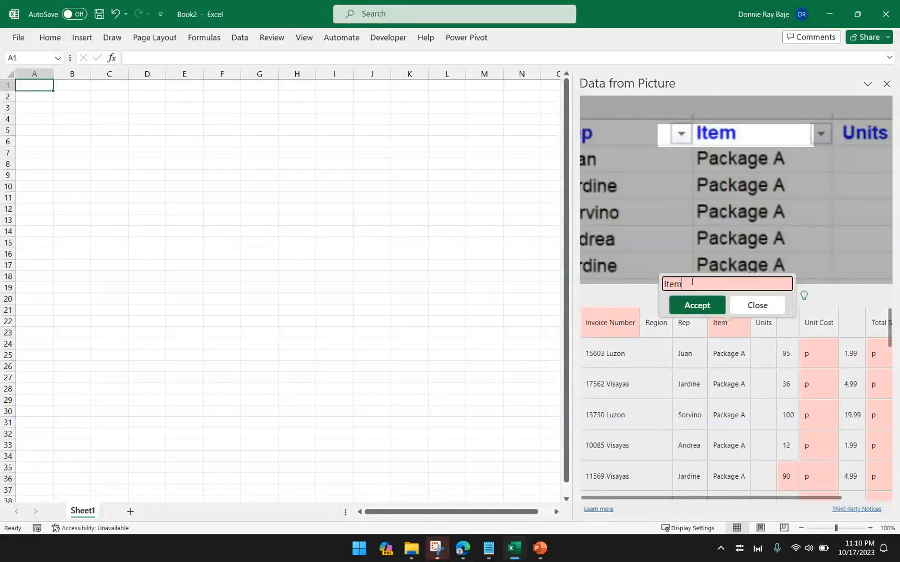
{"action": "type", "text": "s"}
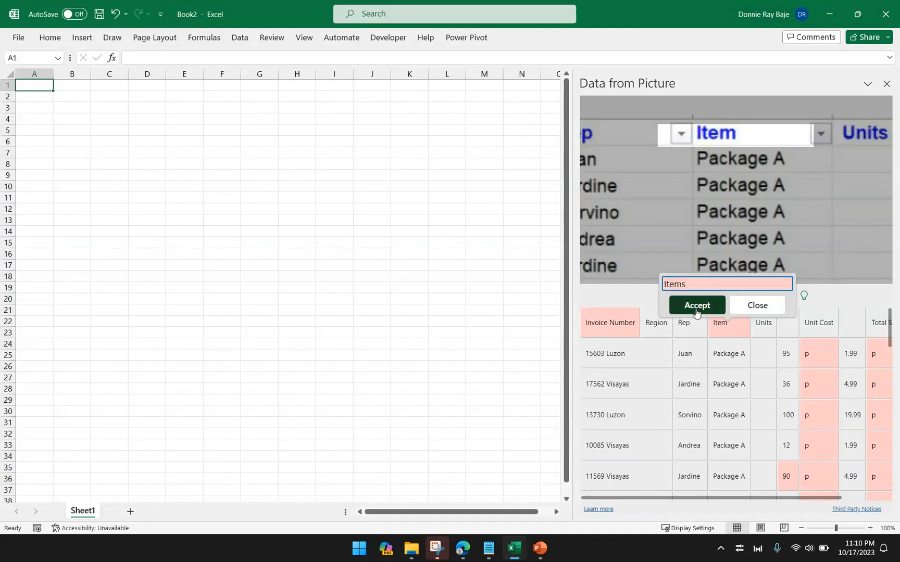
{"action": "left_click", "coordinate": [695, 305]}
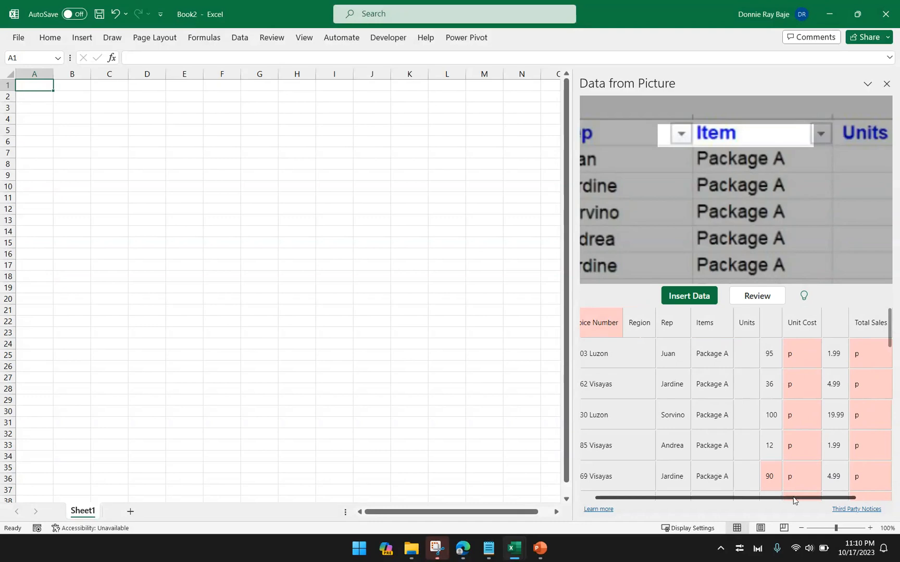
- Check the remaining preview rows and start inserting the recognised table
{"action": "scroll", "scroll_direction": "down", "scroll_amount": 3}
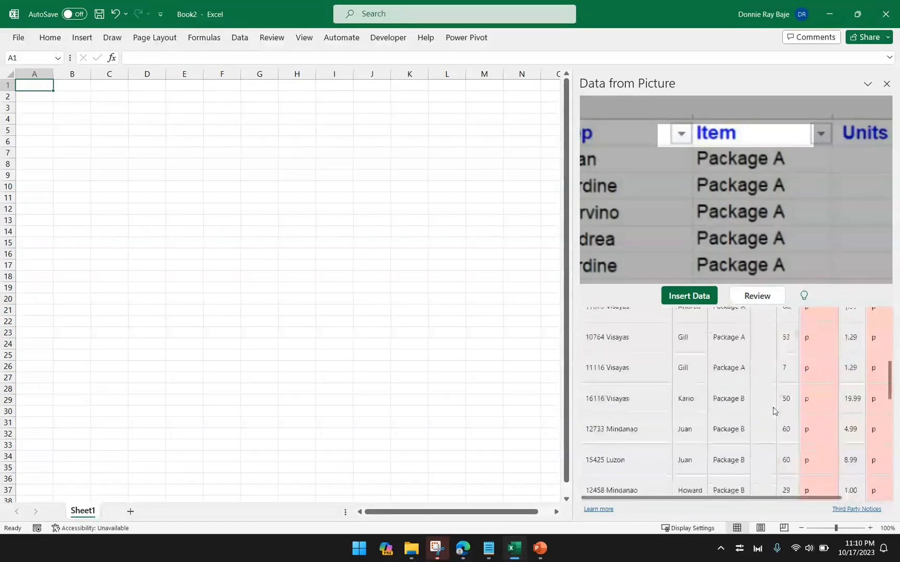
{"action": "scroll", "scroll_direction": "down", "scroll_amount": 3}
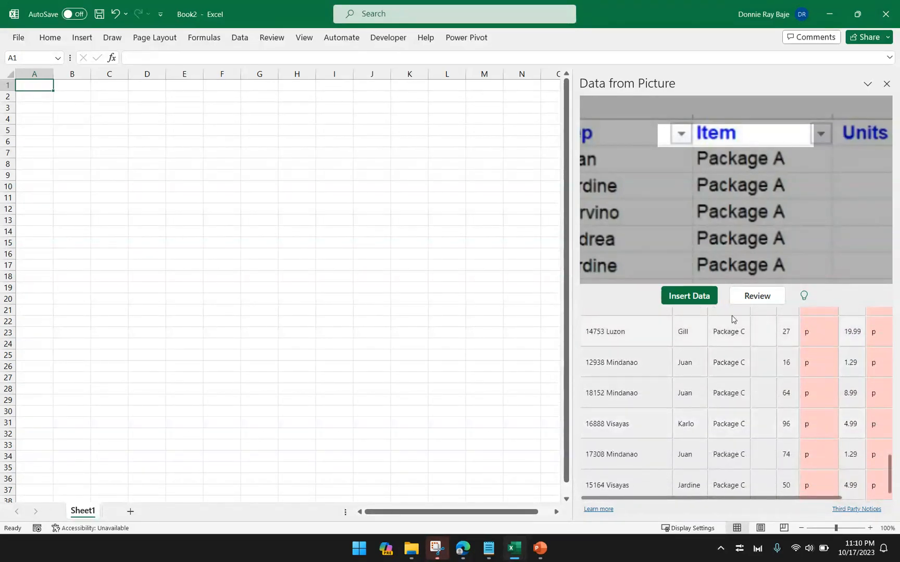
{"action": "left_click", "coordinate": [688, 295]}
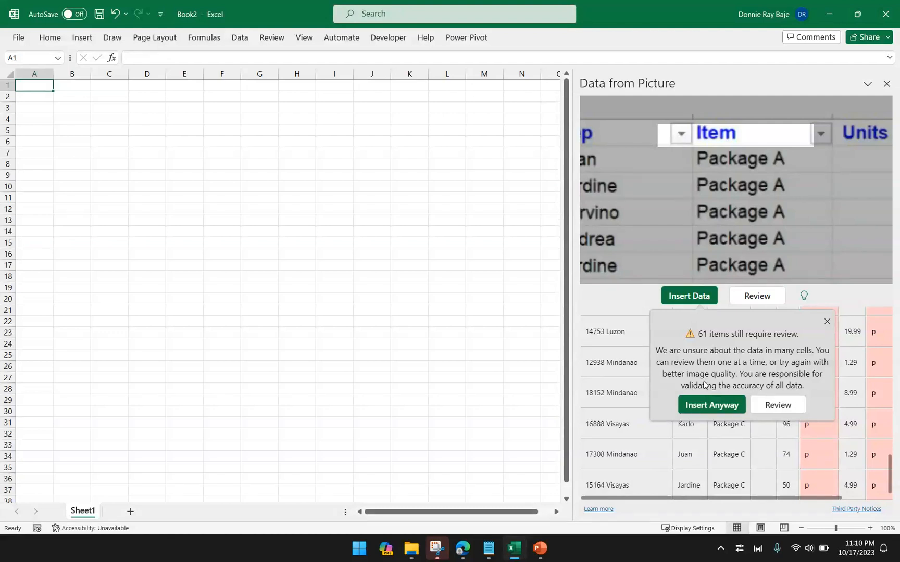
{"action": "mouse_move", "coordinate": [732, 353]}
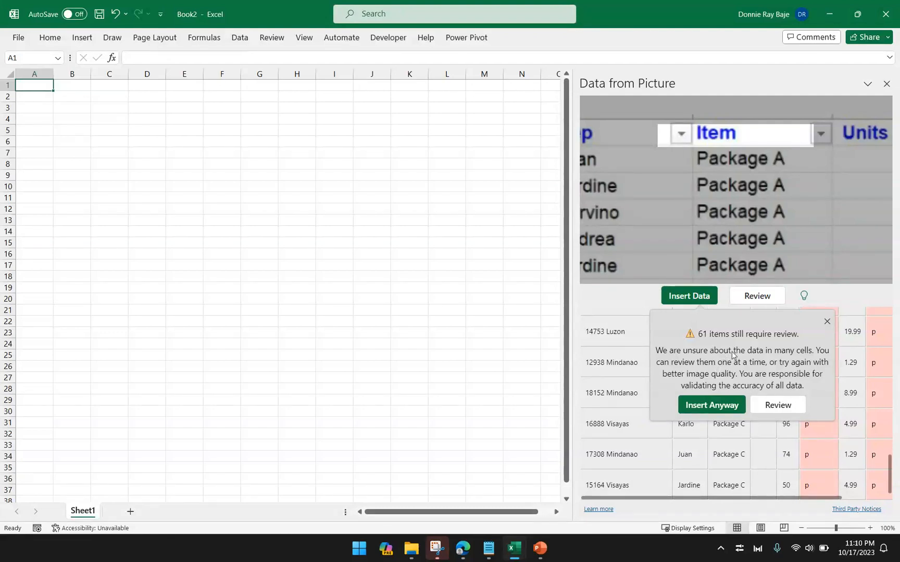
{"action": "mouse_move", "coordinate": [711, 405]}
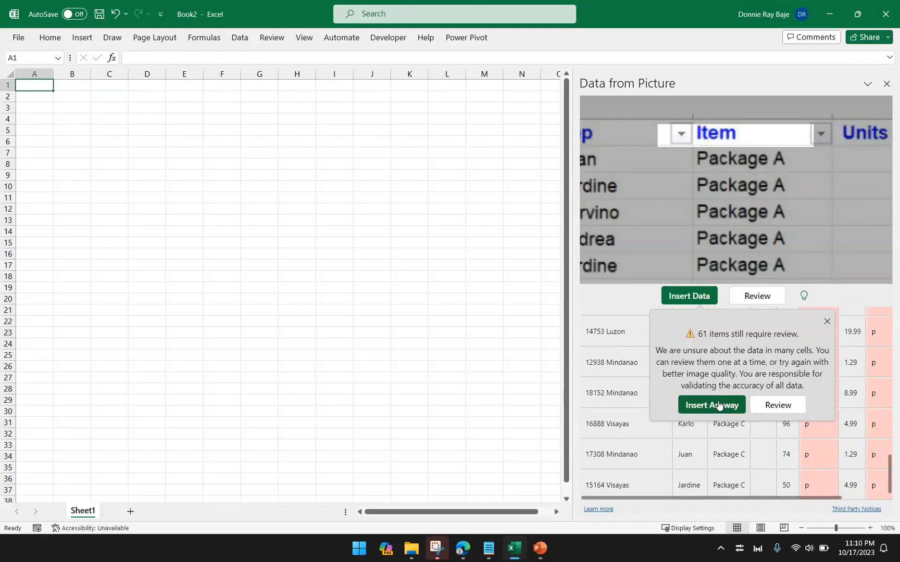
- Insert the recognised sales table anyway despite the 61 items needing review
{"action": "left_click", "coordinate": [711, 405]}
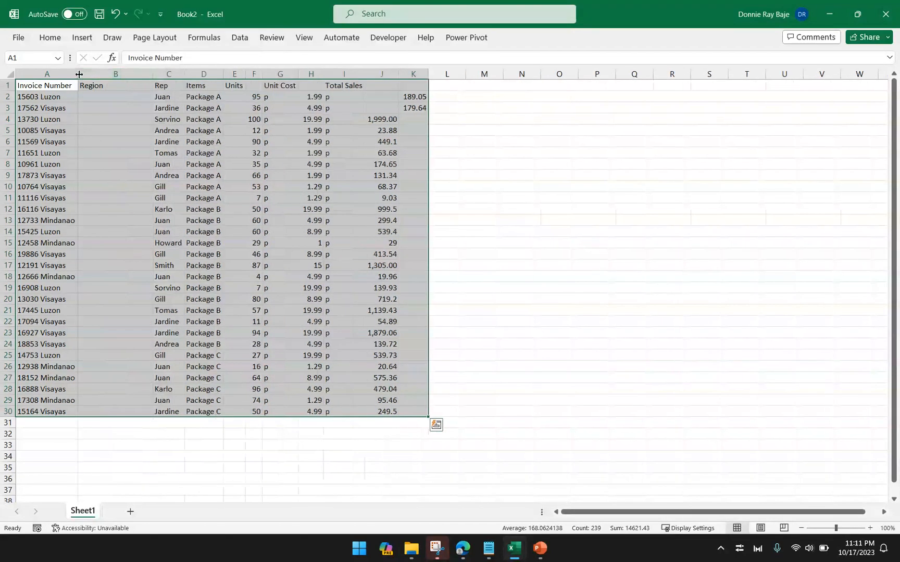
- Widen the Items column and inspect the Invoice Number column where invoices and regions share cells
{"action": "left_click", "coordinate": [223, 186]}
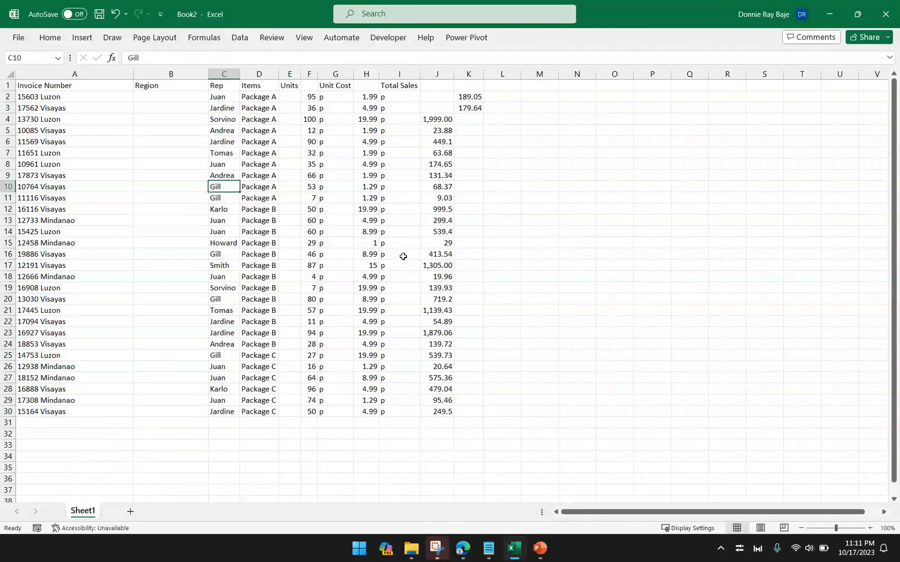
{"action": "mouse_move", "coordinate": [278, 78]}
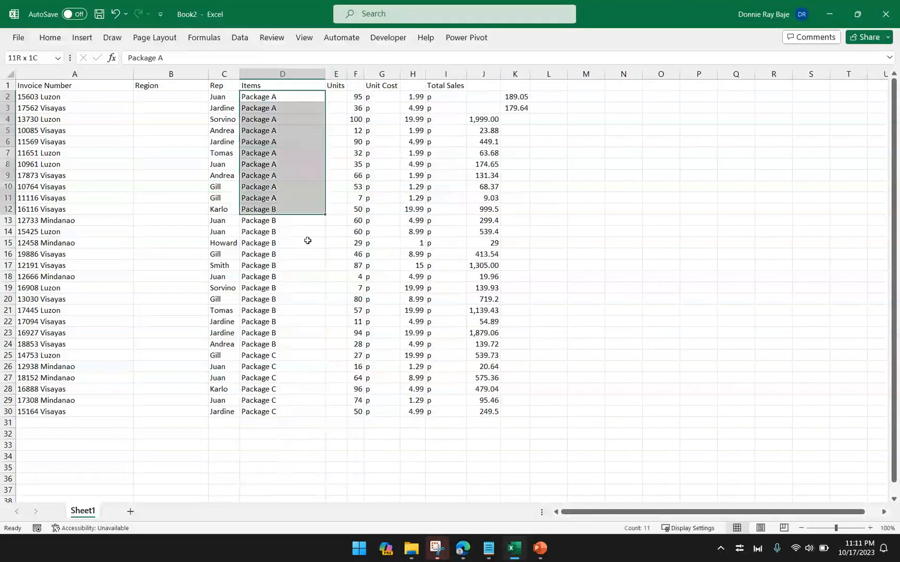
{"action": "left_click", "coordinate": [223, 153]}
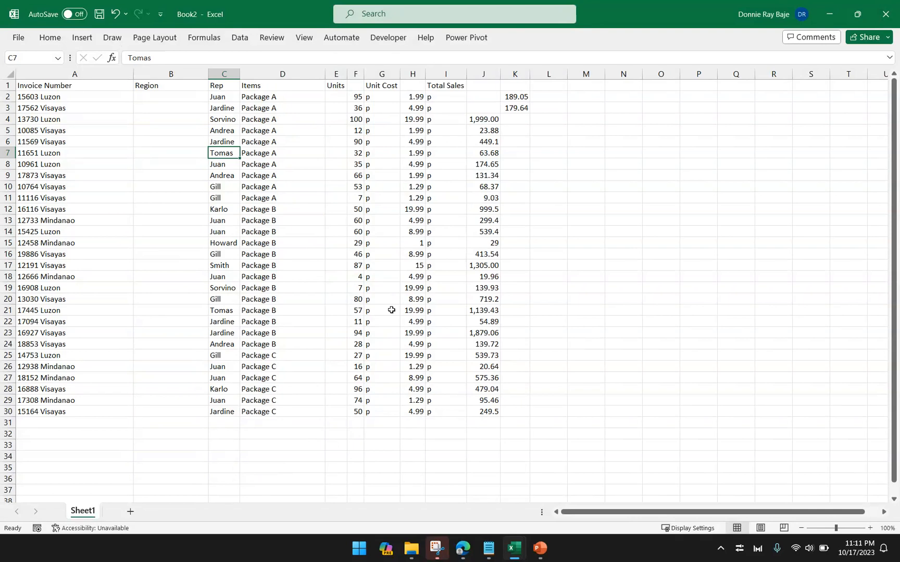
{"action": "mouse_move", "coordinate": [462, 528]}
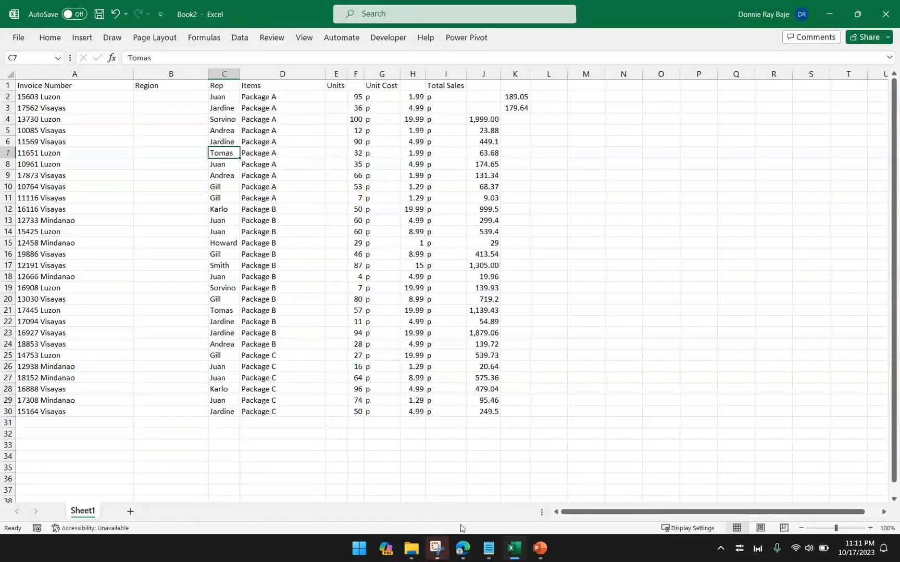
{"action": "mouse_move", "coordinate": [82, 170]}
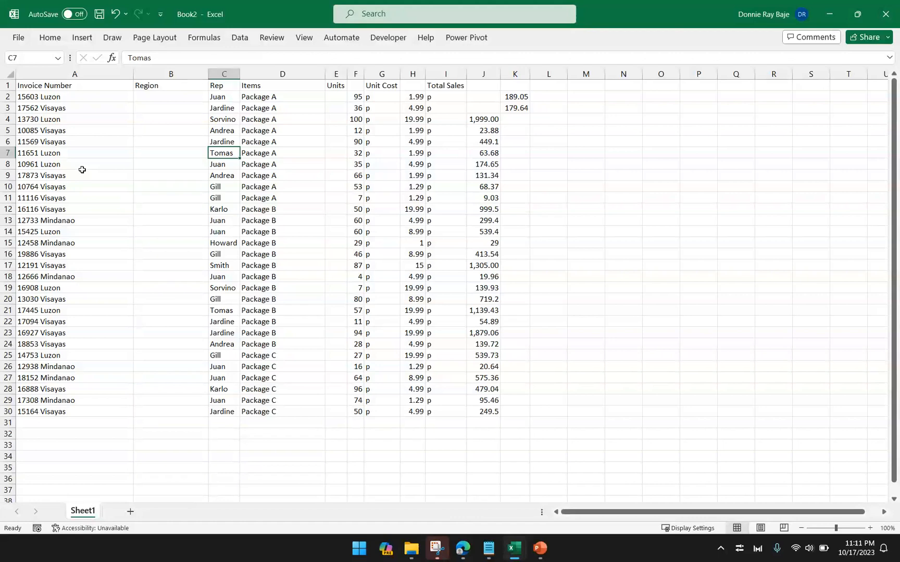
{"action": "left_click", "coordinate": [75, 175]}
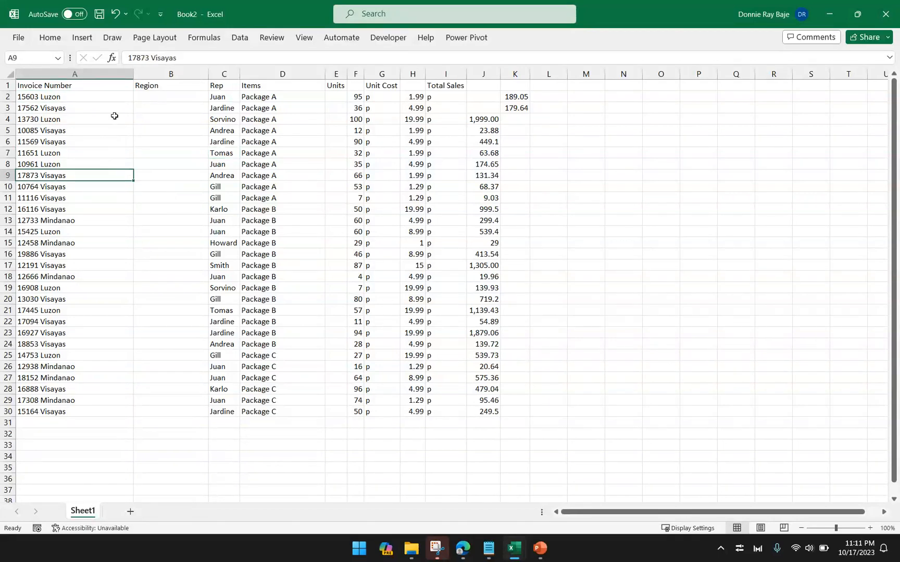
{"action": "mouse_move", "coordinate": [74, 74]}
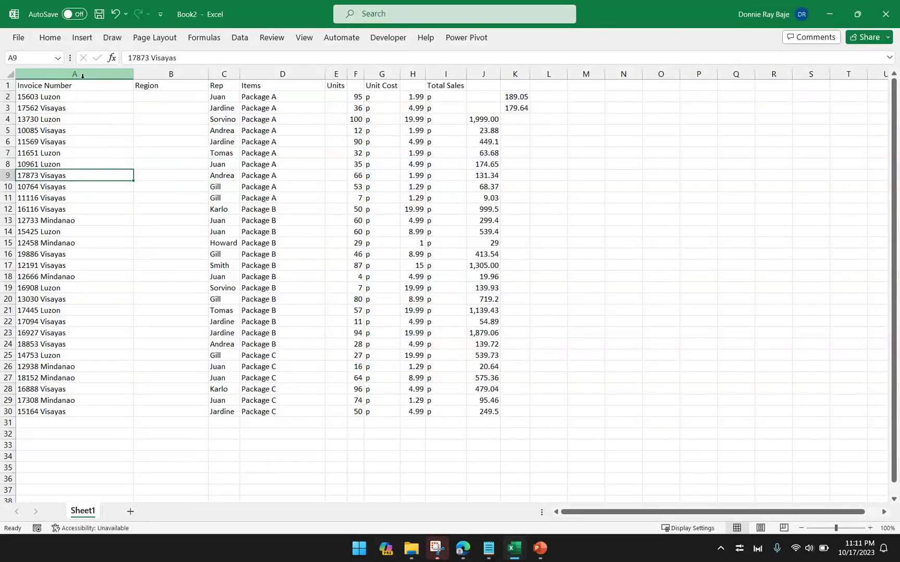
{"action": "left_click", "coordinate": [74, 74]}
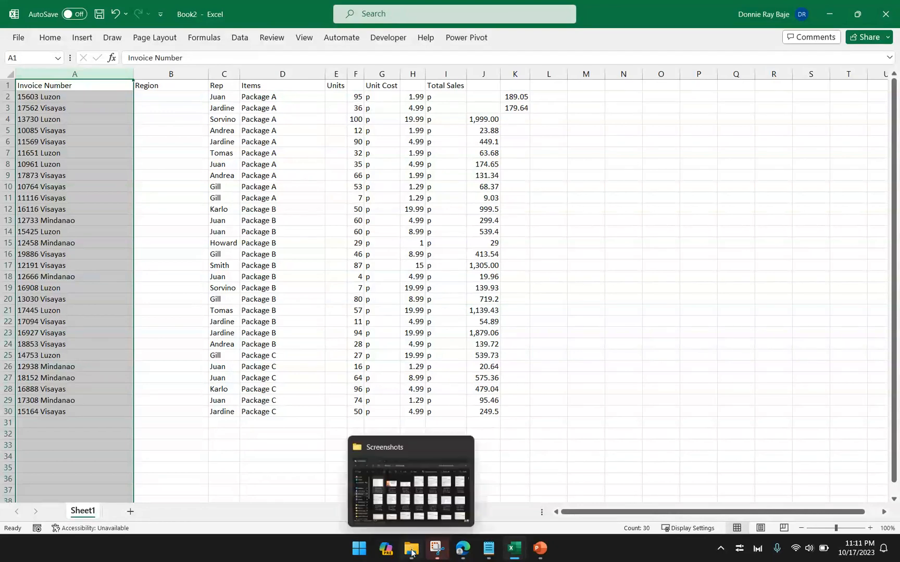
{"action": "left_click", "coordinate": [412, 549]}
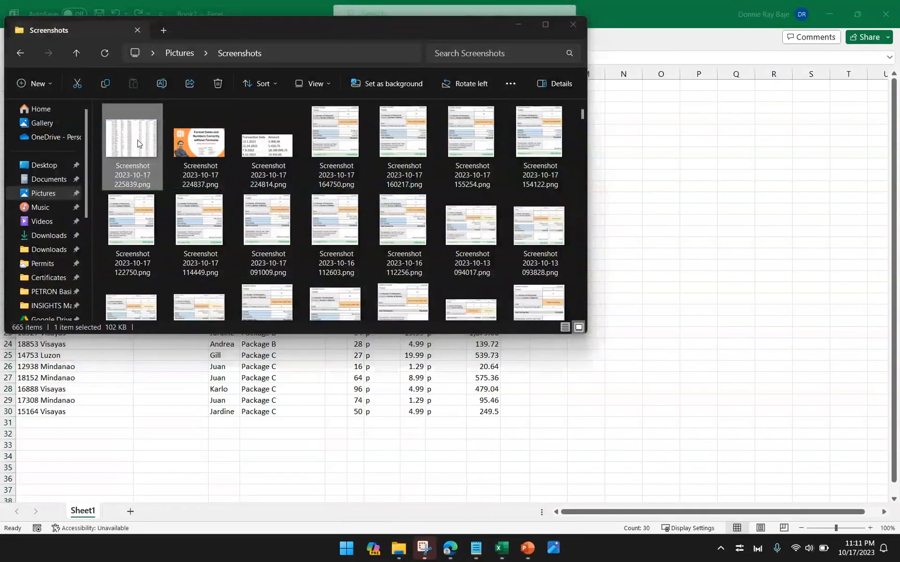
{"action": "double_click", "coordinate": [131, 131]}
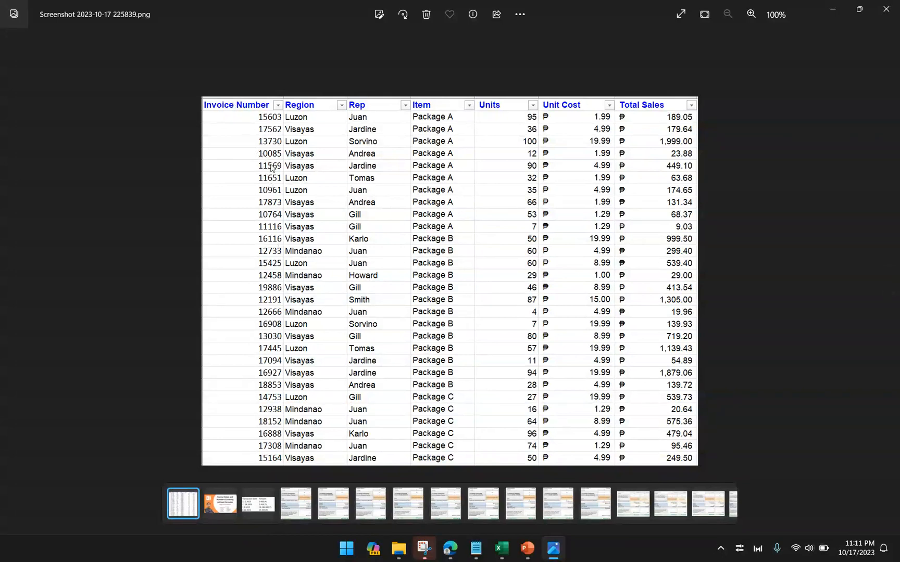
{"action": "mouse_move", "coordinate": [299, 105]}
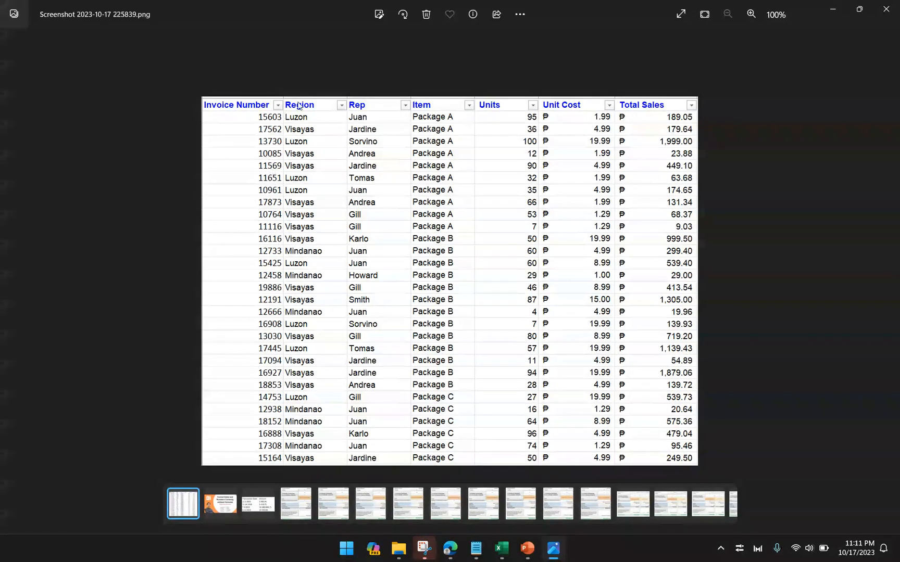
{"action": "mouse_move", "coordinate": [277, 177]}
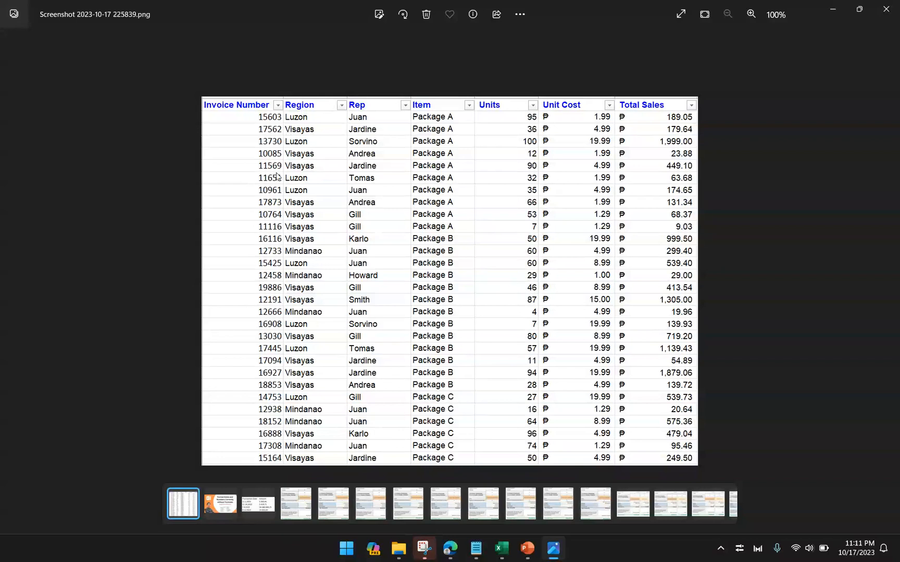
{"action": "mouse_move", "coordinate": [281, 140]}
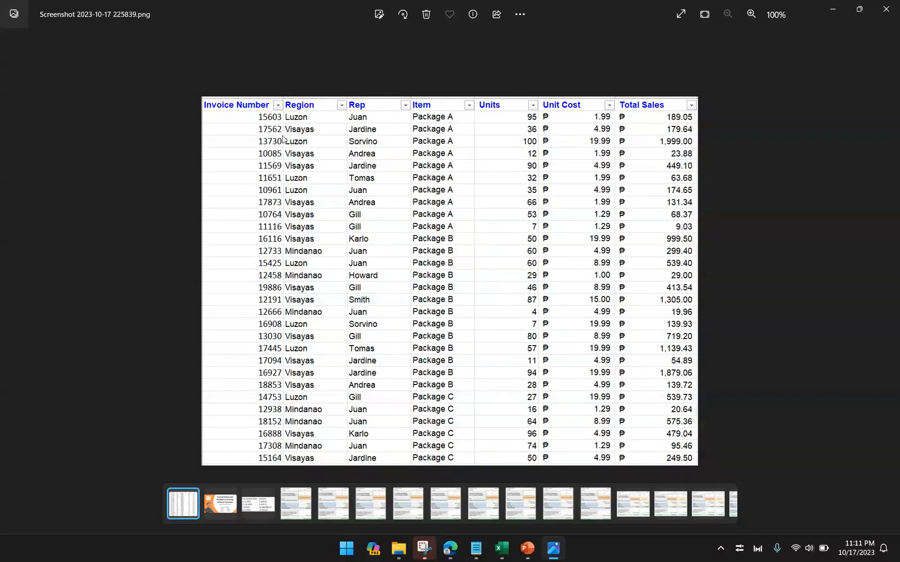
{"action": "mouse_move", "coordinate": [292, 318]}
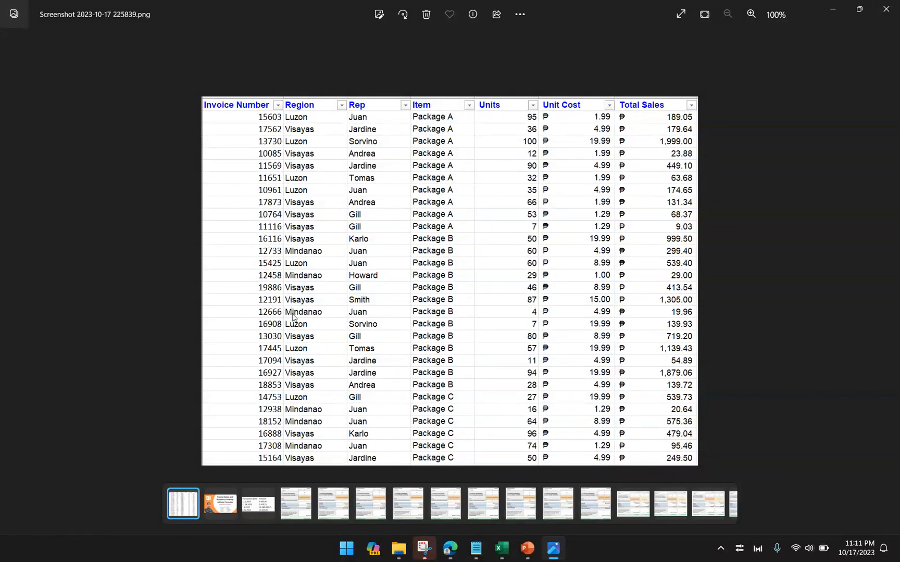
{"action": "mouse_move", "coordinate": [885, 10]}
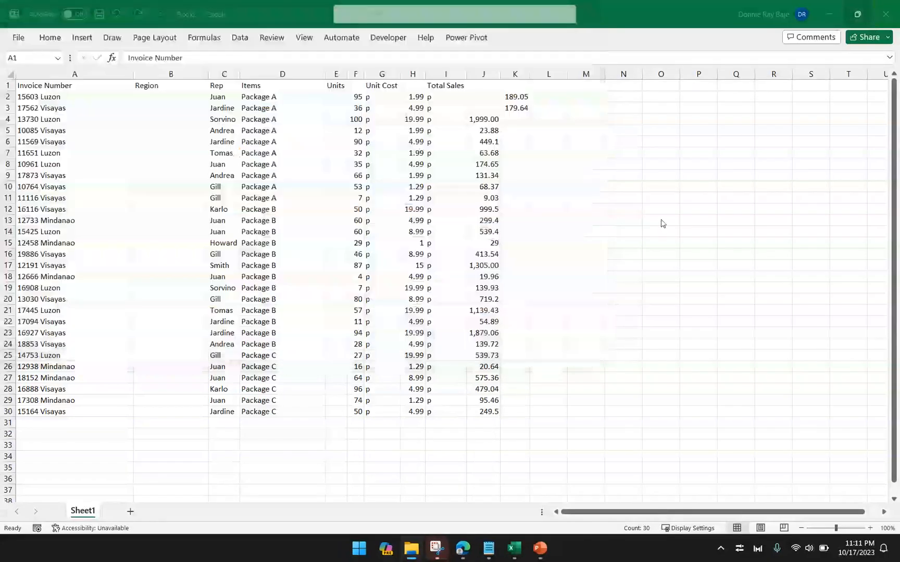
{"action": "left_click", "coordinate": [484, 198]}
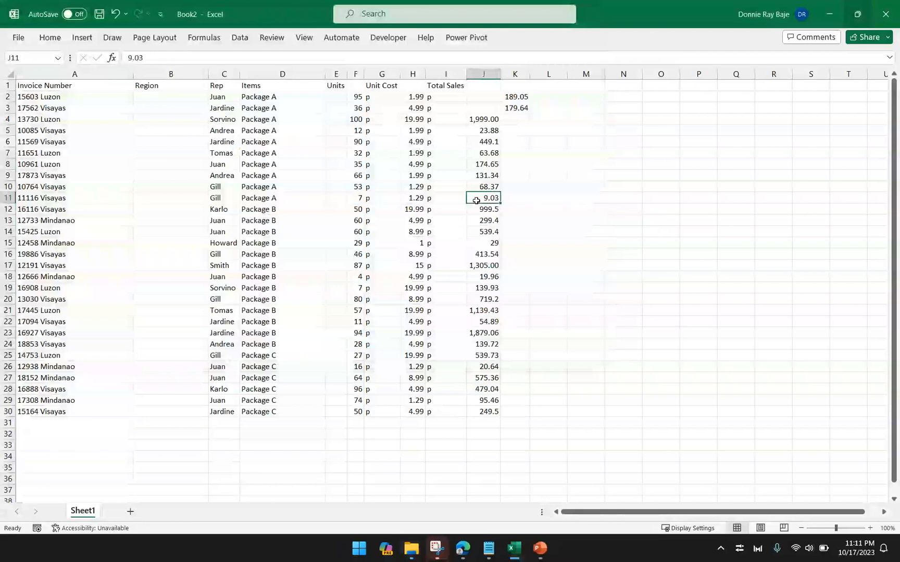
{"action": "left_click", "coordinate": [74, 85]}
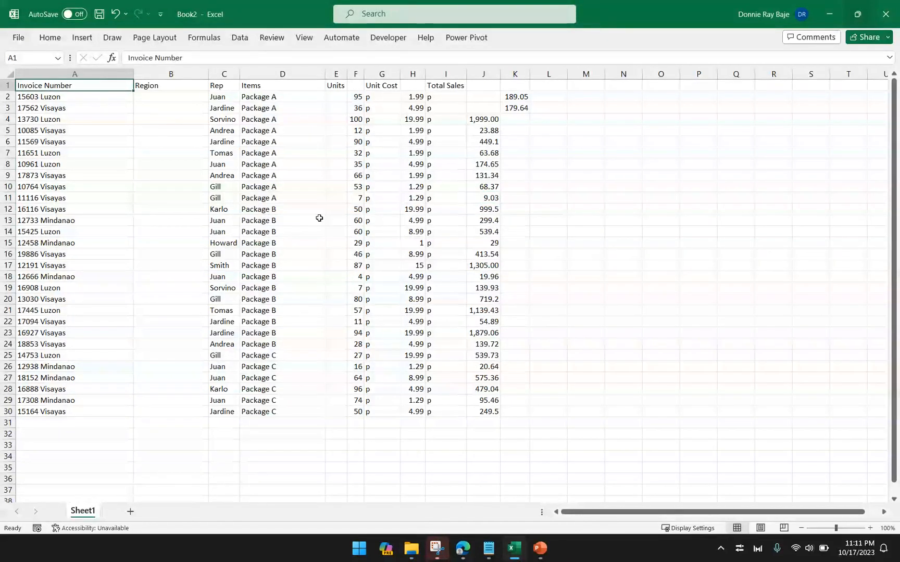
{"action": "mouse_move", "coordinate": [507, 466]}
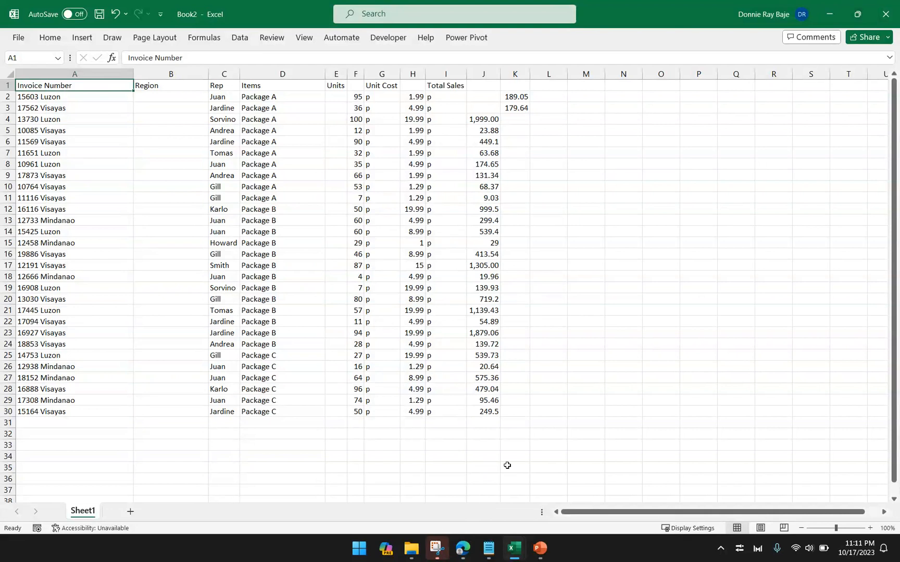
{"action": "left_click", "coordinate": [548, 299]}
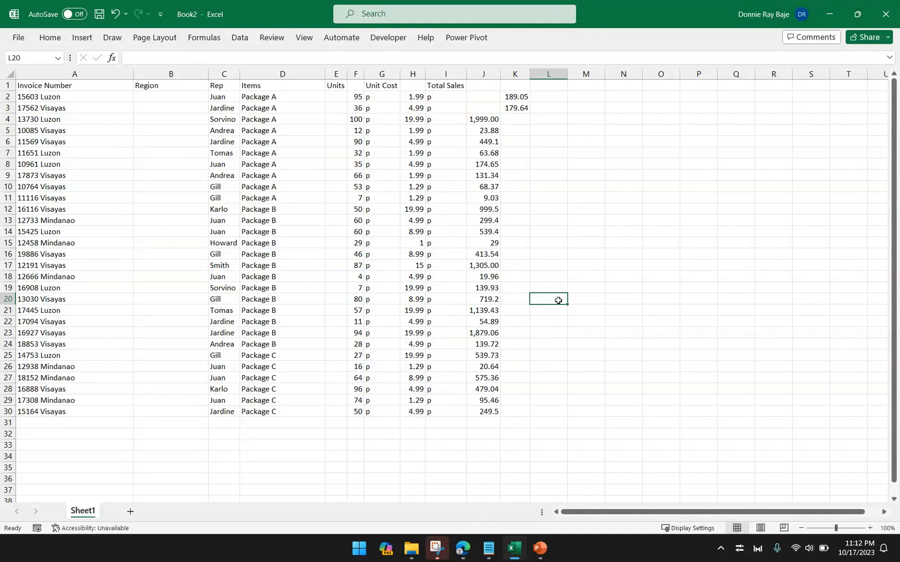
{"action": "mouse_move", "coordinate": [553, 491]}
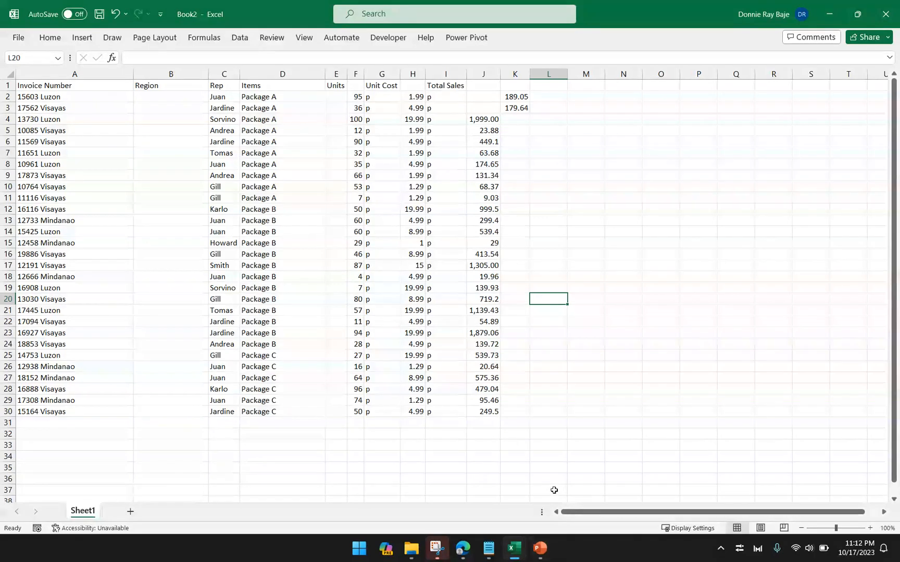
{"action": "mouse_move", "coordinate": [514, 542]}
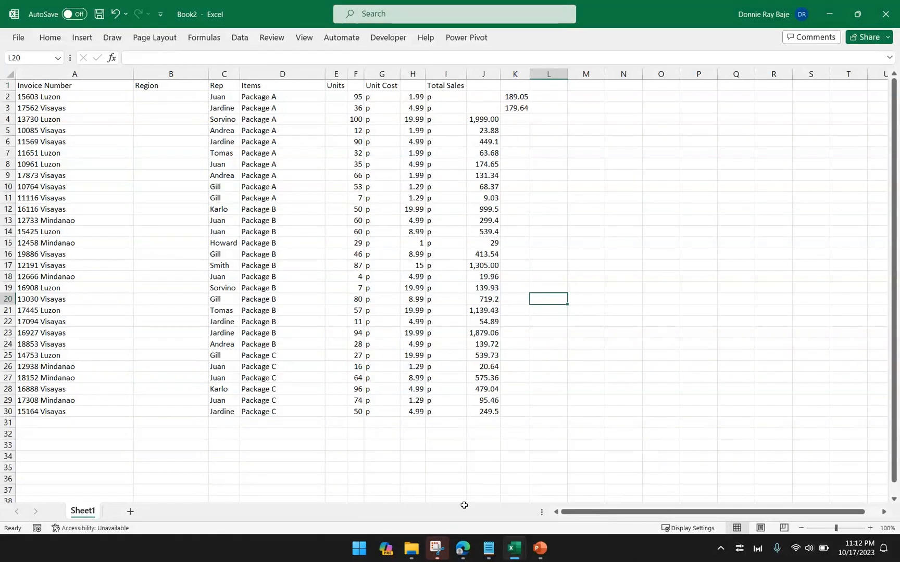
- Capture the ABC Furniture quarterly sales block as a screenshot, then return to the Book2 workbook
{"action": "left_click", "coordinate": [122, 511]}
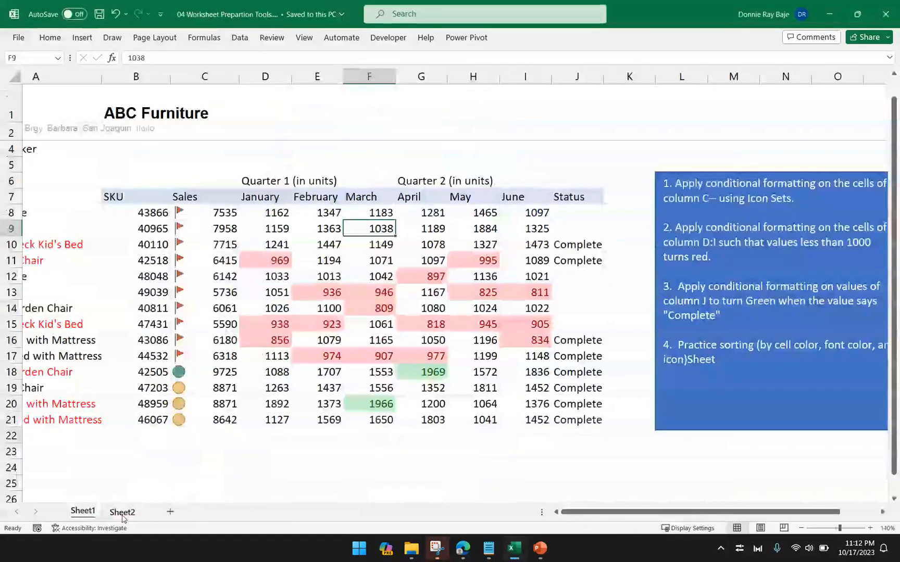
{"action": "left_click", "coordinate": [769, 301]}
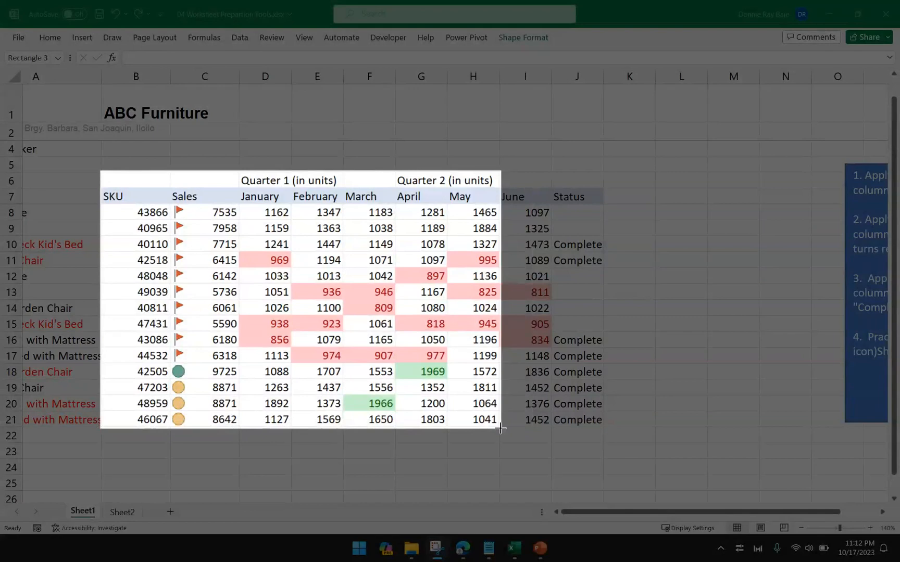
{"action": "left_click", "coordinate": [136, 196]}
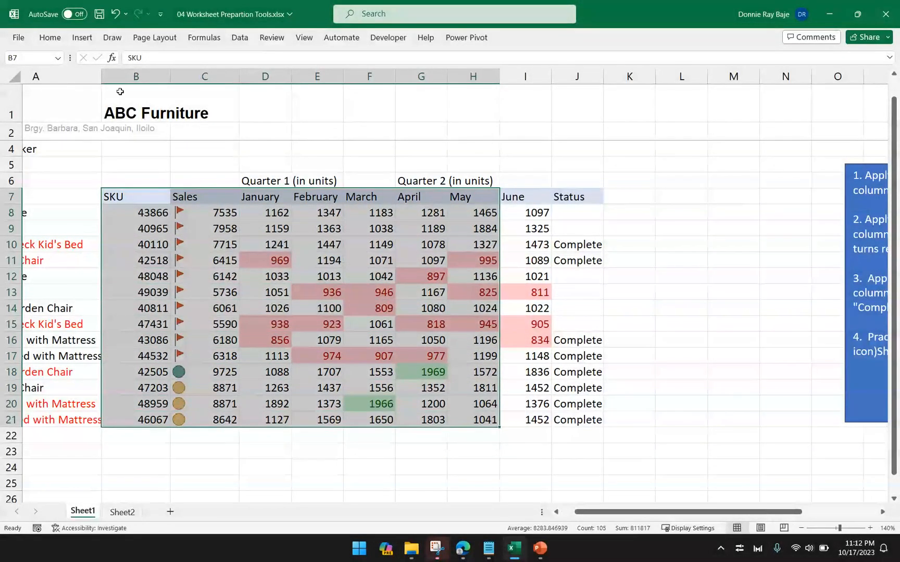
{"action": "left_click", "coordinate": [49, 37]}
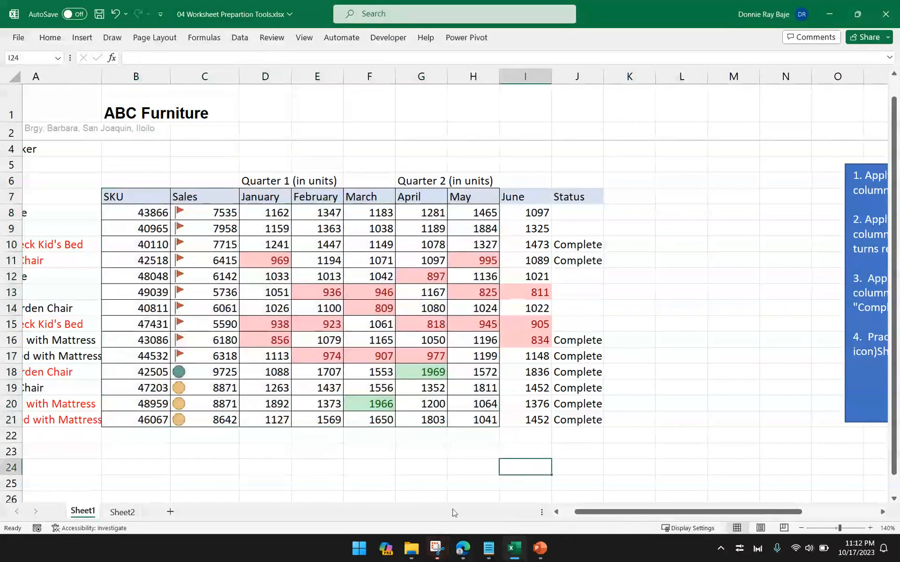
{"action": "left_click", "coordinate": [436, 549]}
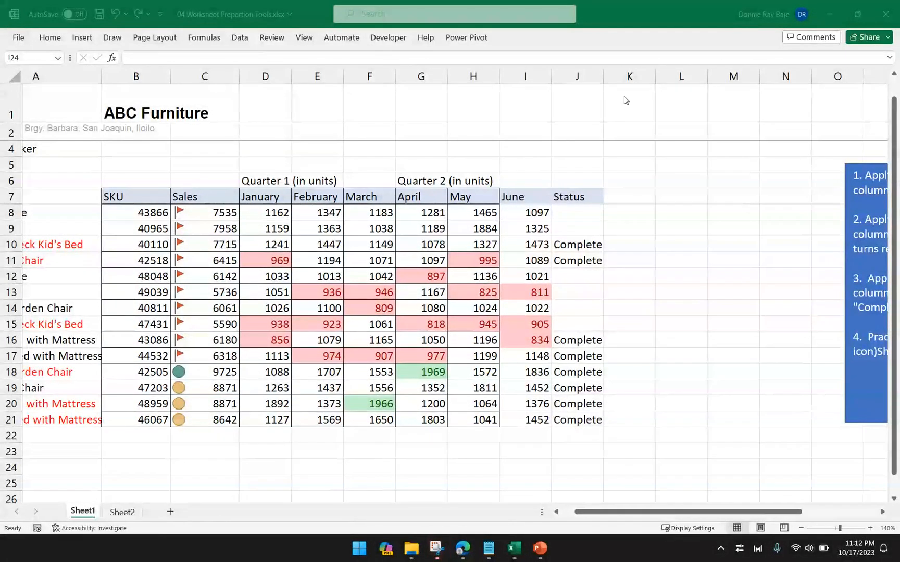
{"action": "left_click", "coordinate": [524, 468]}
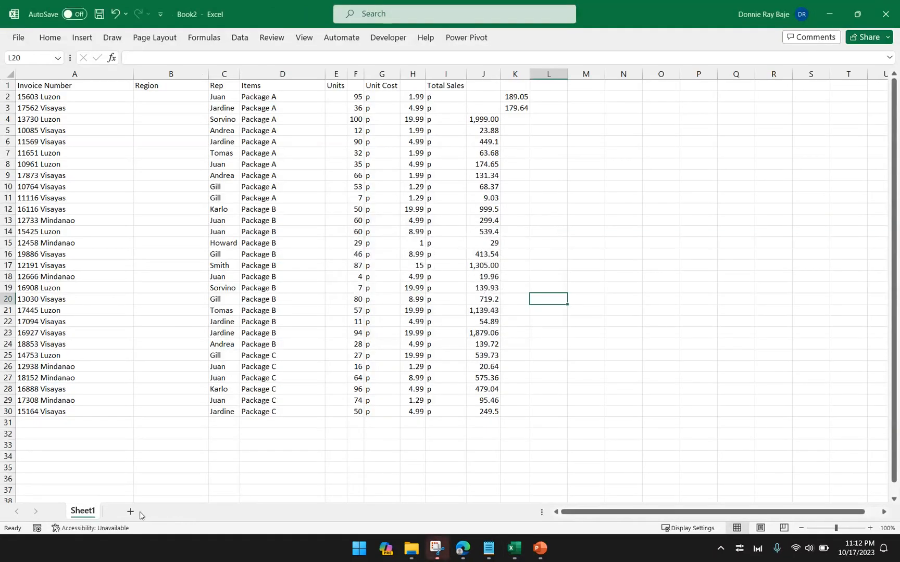
- Add a blank Sheet2 and bring up the Get Data list of import sources
{"action": "left_click", "coordinate": [130, 511]}
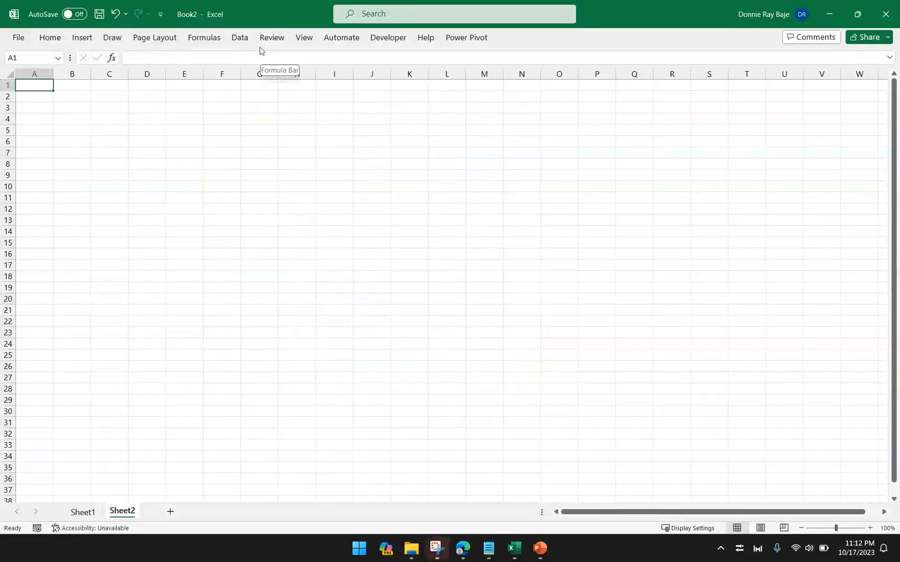
{"action": "left_click", "coordinate": [240, 37]}
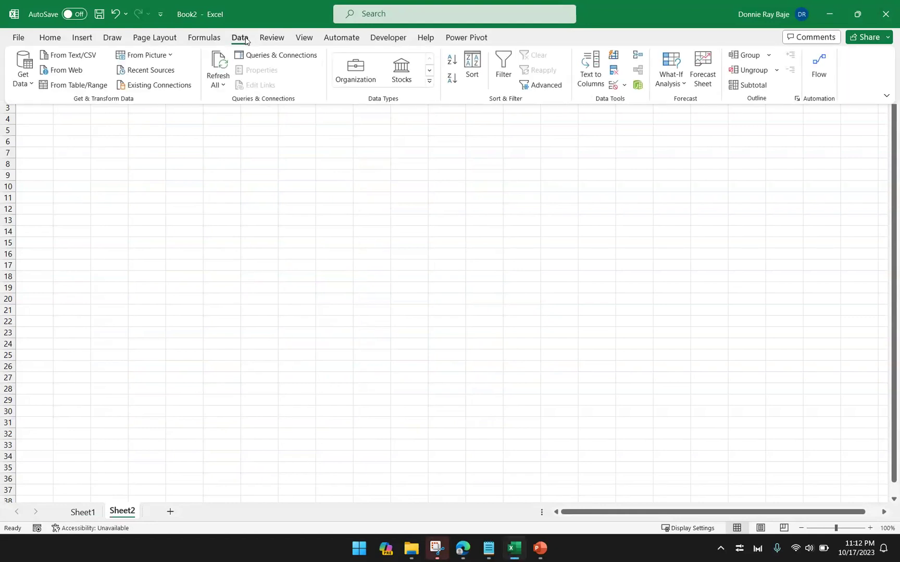
{"action": "left_click", "coordinate": [22, 67]}
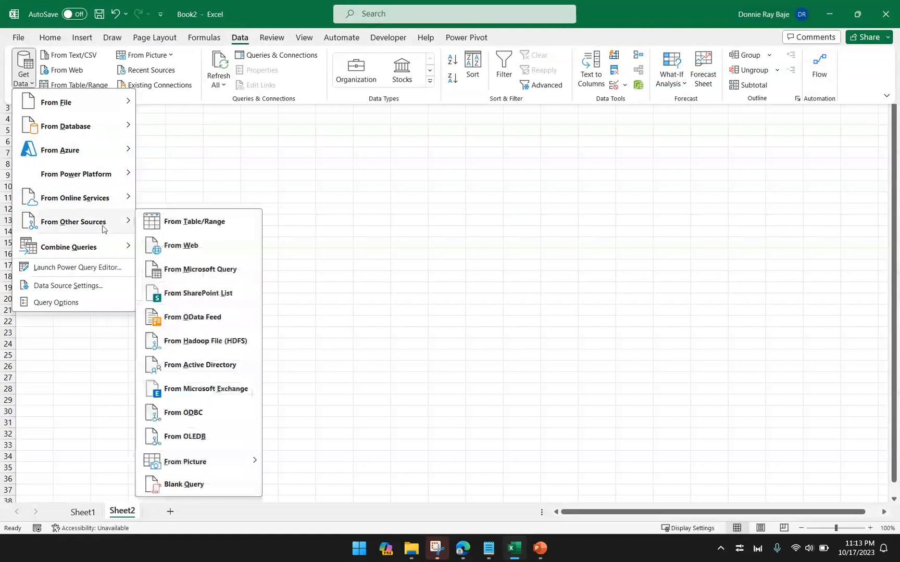
{"action": "mouse_move", "coordinate": [218, 412]}
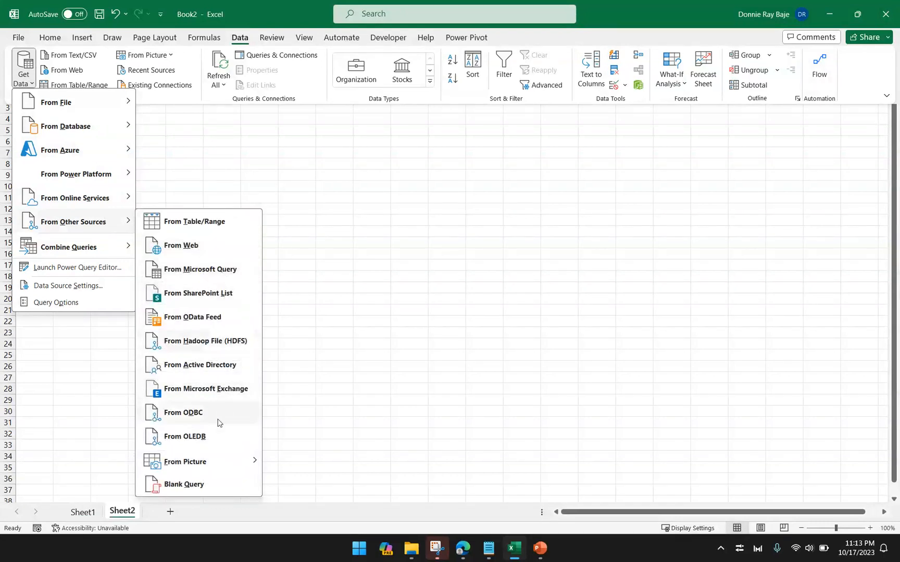
{"action": "mouse_move", "coordinate": [185, 461]}
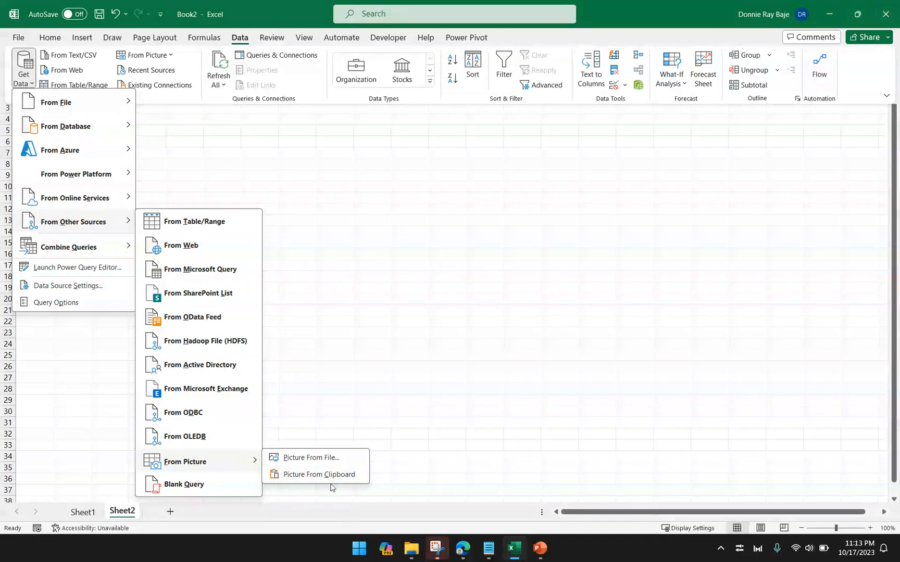
{"action": "mouse_move", "coordinate": [320, 473]}
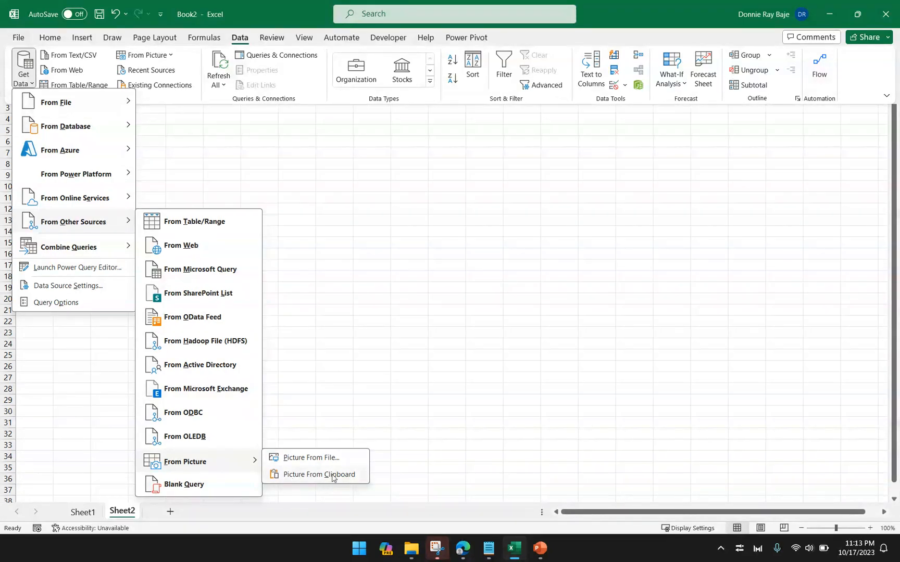
- Convert the clipboard picture into a quarterly SKU sales preview and start inserting it
{"action": "left_click", "coordinate": [319, 474]}
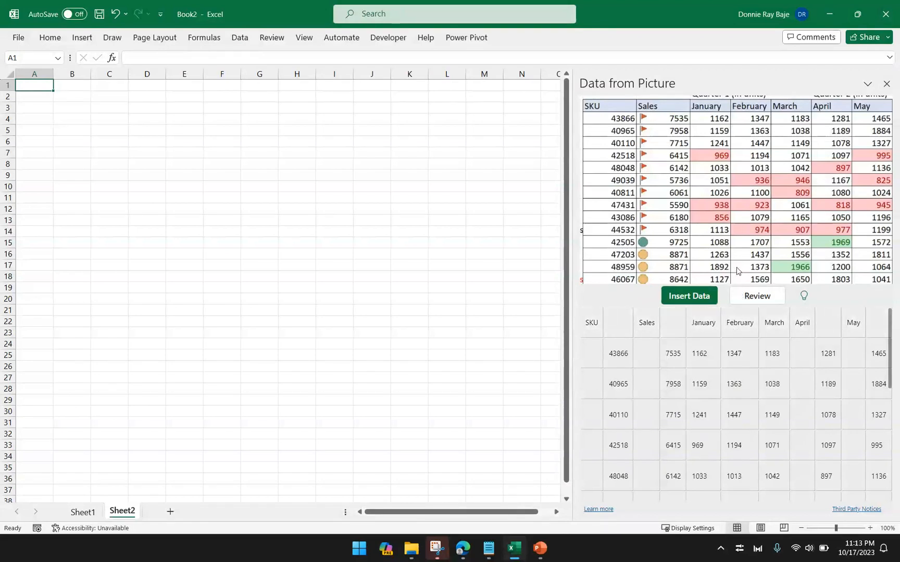
{"action": "mouse_move", "coordinate": [773, 203]}
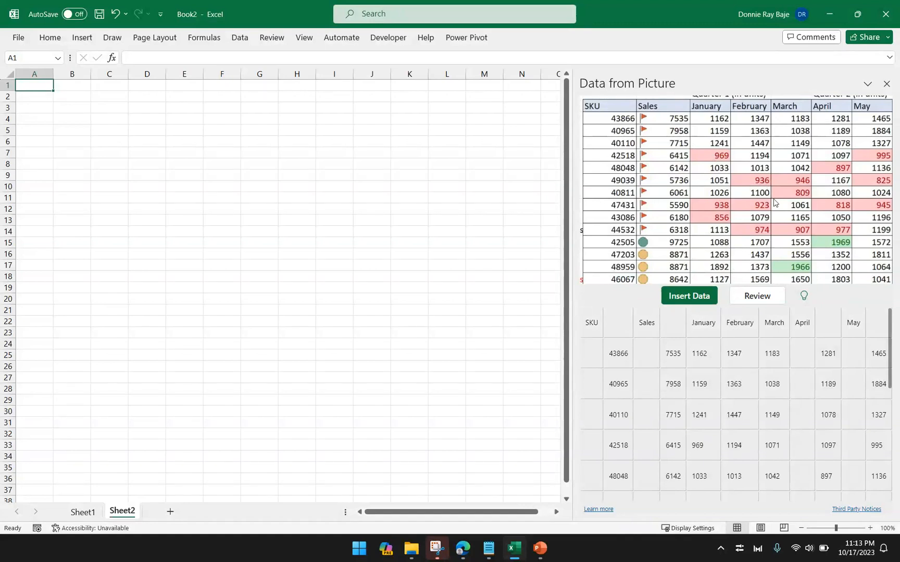
{"action": "mouse_move", "coordinate": [772, 223]}
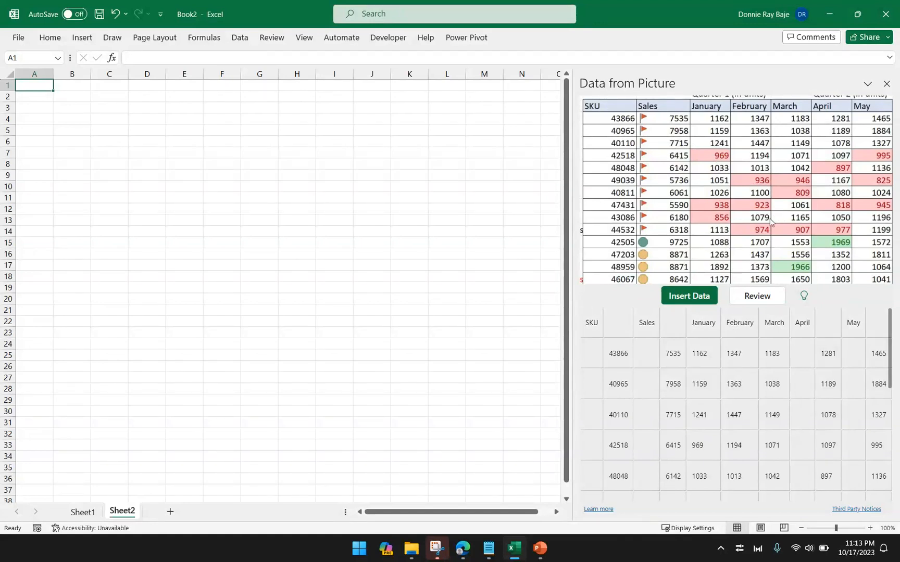
{"action": "mouse_move", "coordinate": [757, 300]}
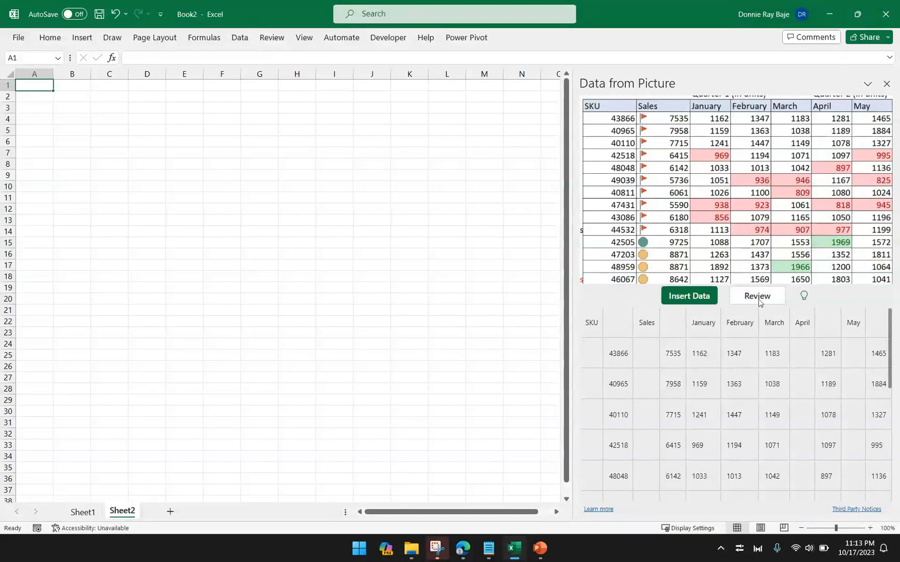
{"action": "scroll", "scroll_direction": "down", "scroll_amount": 3}
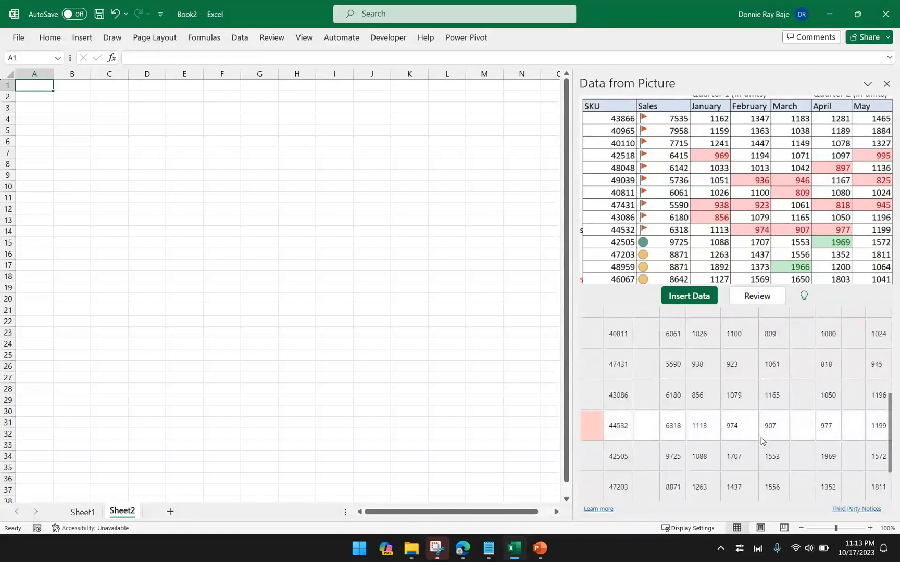
{"action": "mouse_move", "coordinate": [634, 432]}
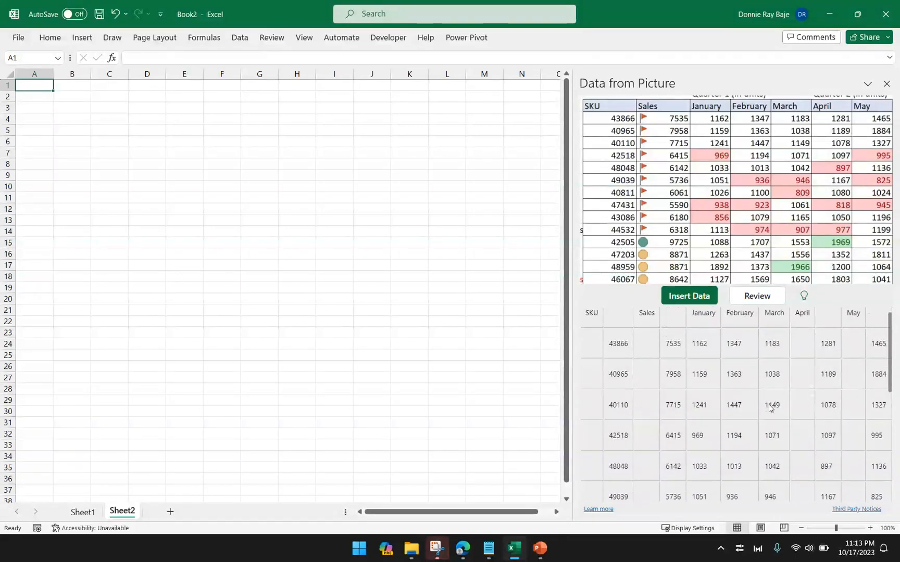
{"action": "scroll", "scroll_direction": "down", "scroll_amount": 3}
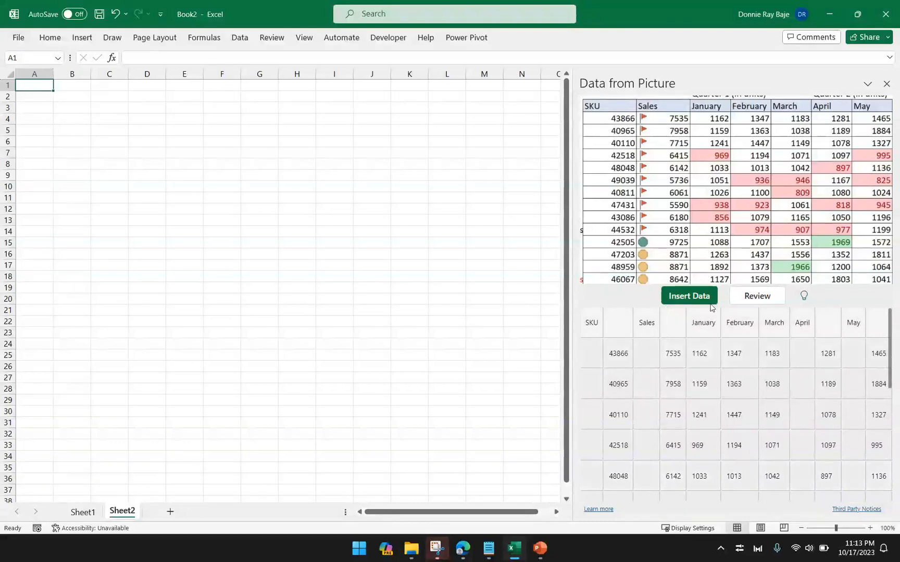
{"action": "left_click", "coordinate": [688, 296]}
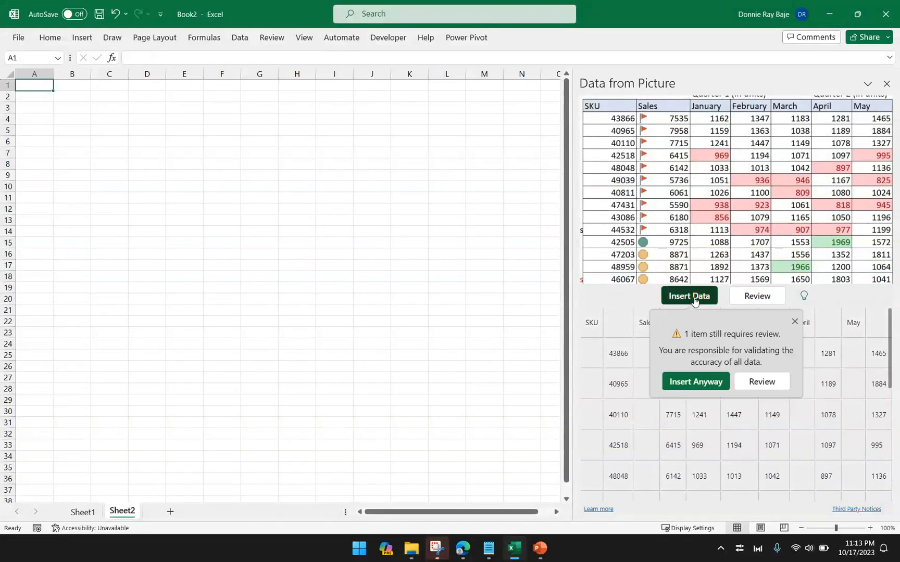
{"action": "mouse_move", "coordinate": [706, 356]}
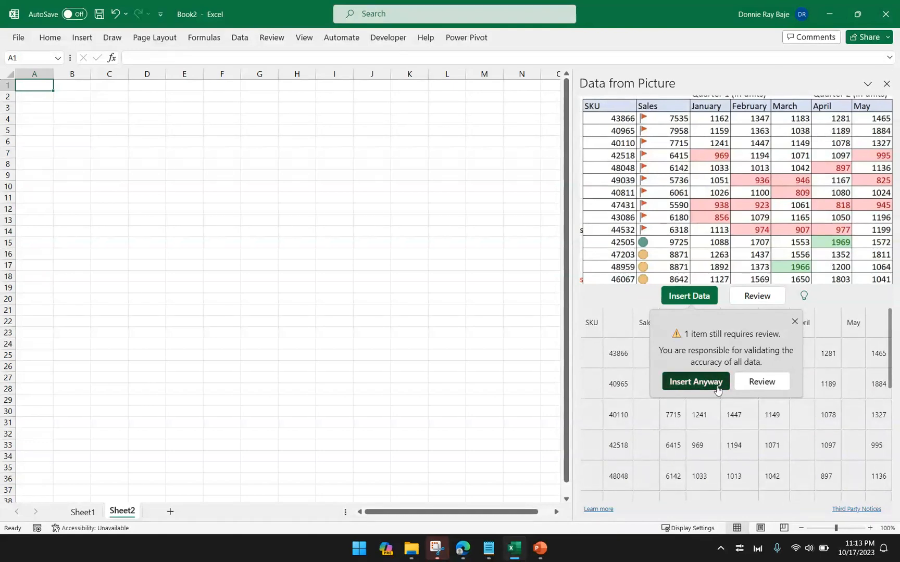
- Insert the table anyway, move the April values into column H and delete the empty column I
{"action": "left_click", "coordinate": [695, 381]}
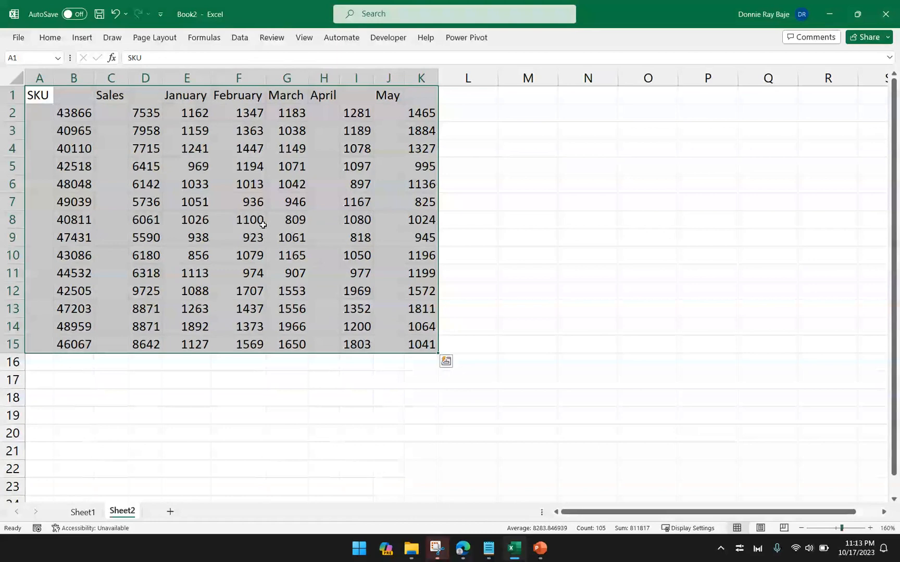
{"action": "left_click_drag", "start_coordinate": [305, 77], "coordinate": [343, 77]}
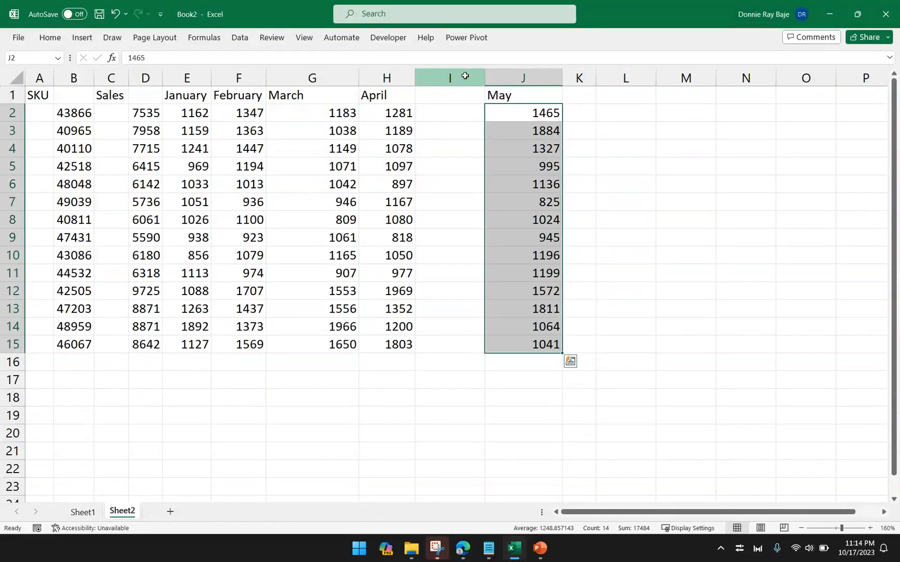
{"action": "left_click", "coordinate": [450, 77]}
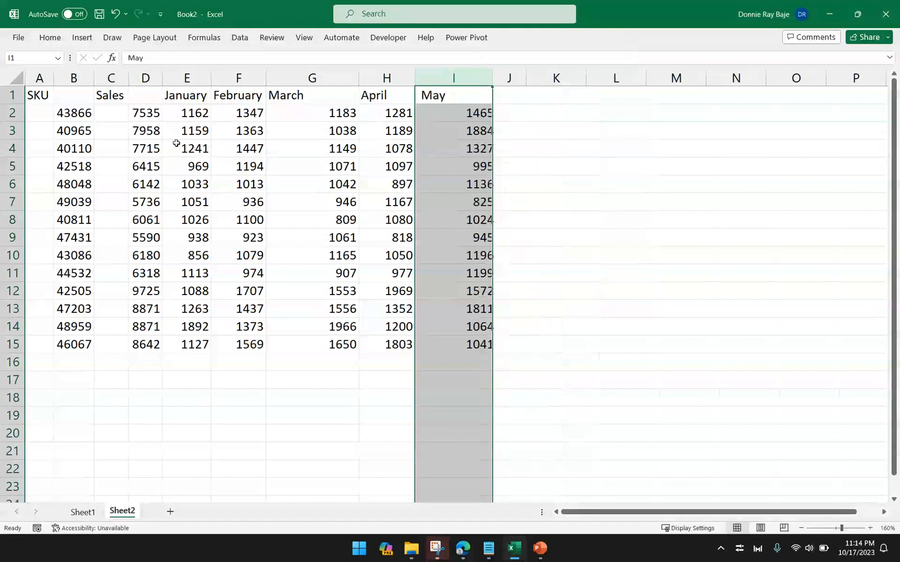
{"action": "left_click", "coordinate": [74, 112]}
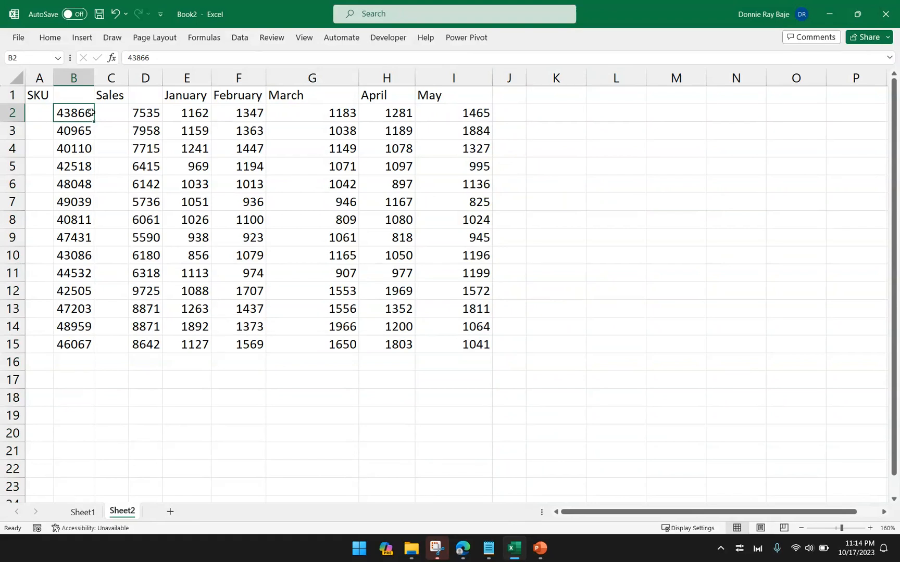
{"action": "mouse_move", "coordinate": [104, 108]}
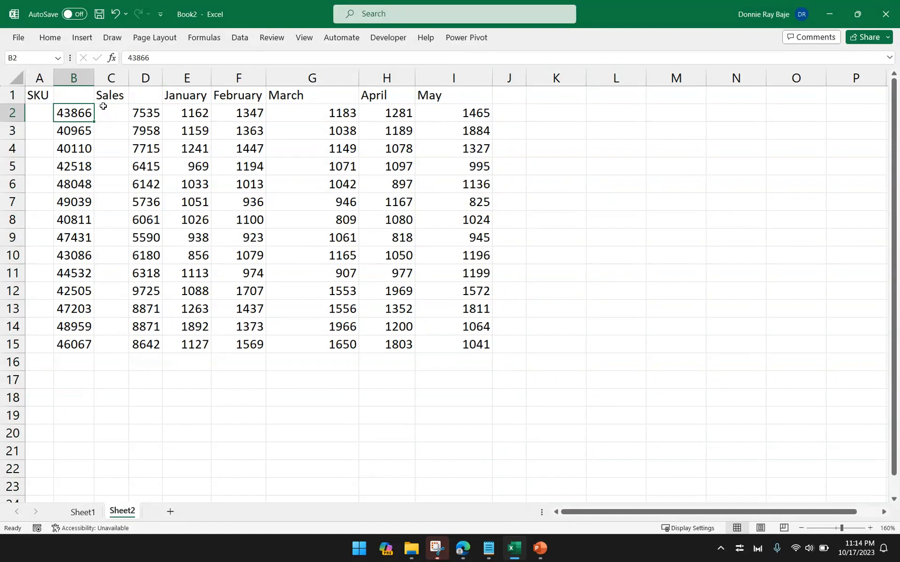
{"action": "left_click", "coordinate": [39, 95]}
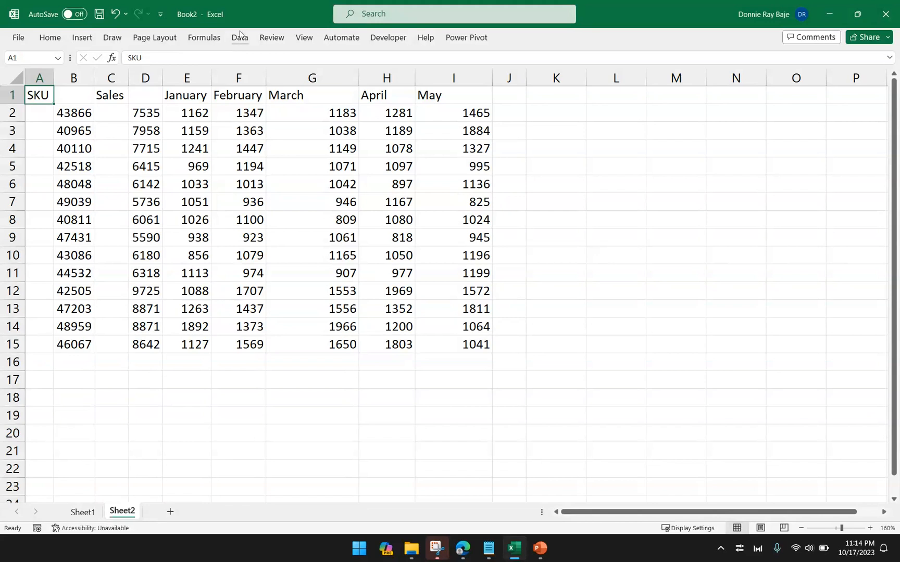
{"action": "left_click", "coordinate": [238, 148]}
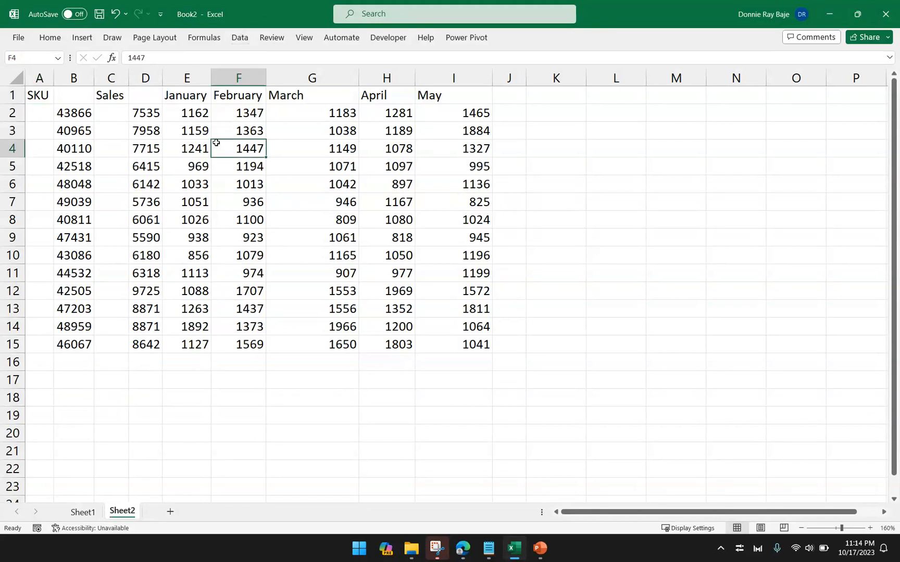
{"action": "mouse_move", "coordinate": [92, 113]}
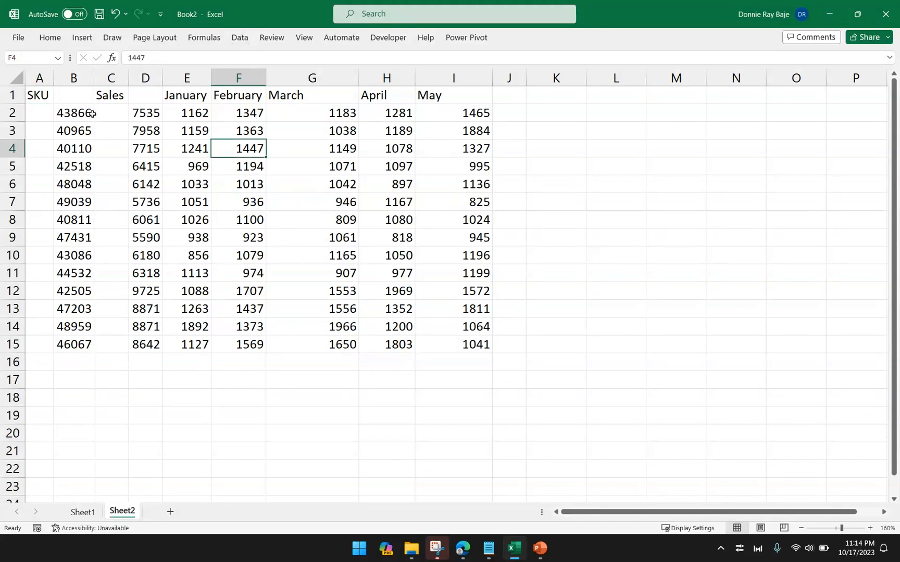
{"action": "mouse_move", "coordinate": [54, 105]}
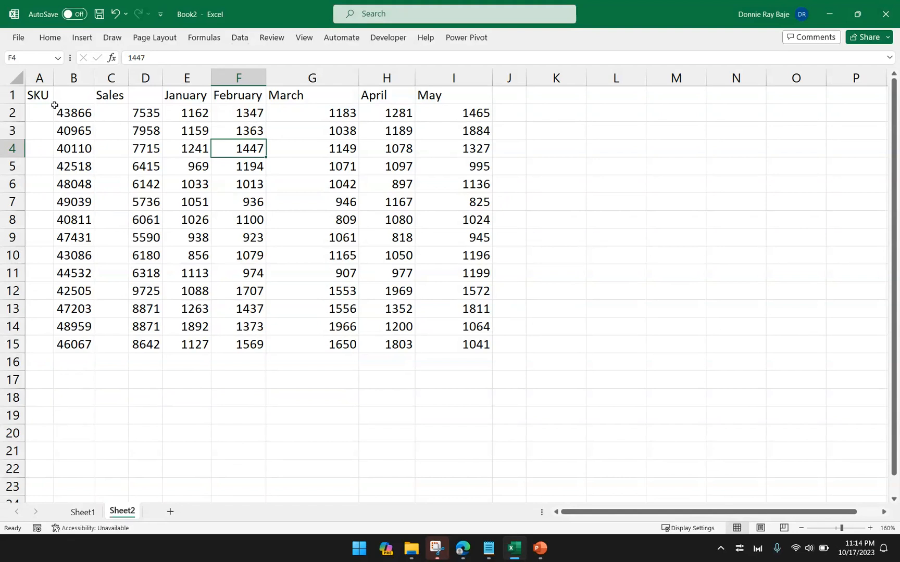
{"action": "mouse_move", "coordinate": [49, 99]}
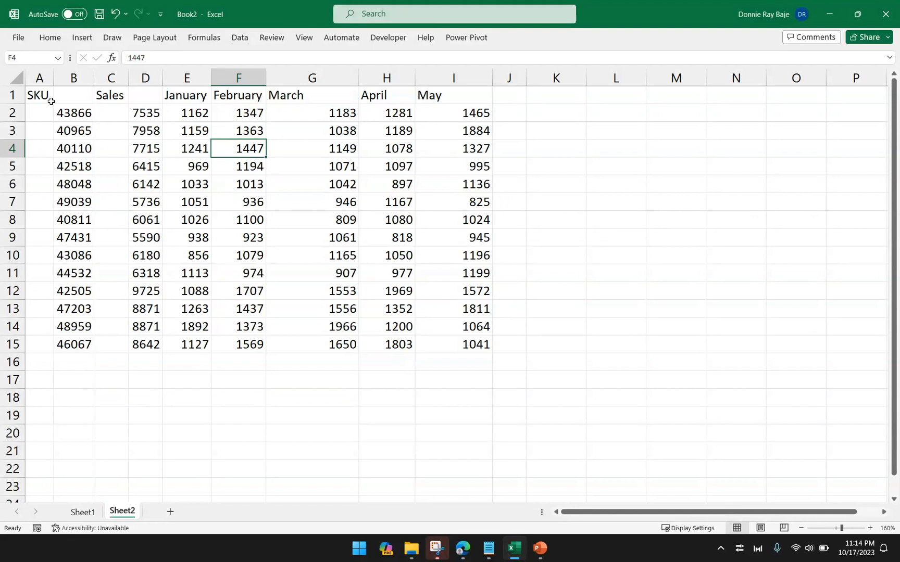
{"action": "mouse_move", "coordinate": [435, 242]}
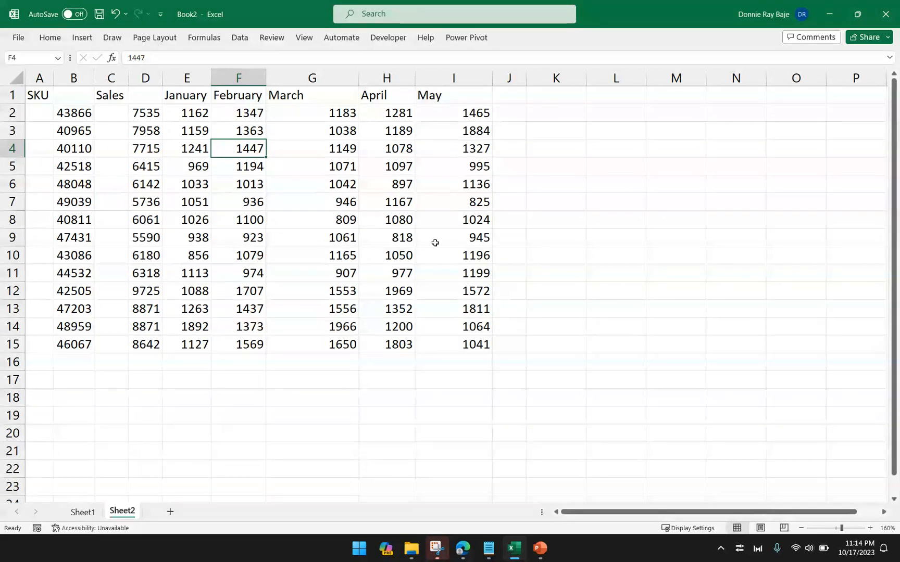
{"action": "mouse_move", "coordinate": [523, 473]}
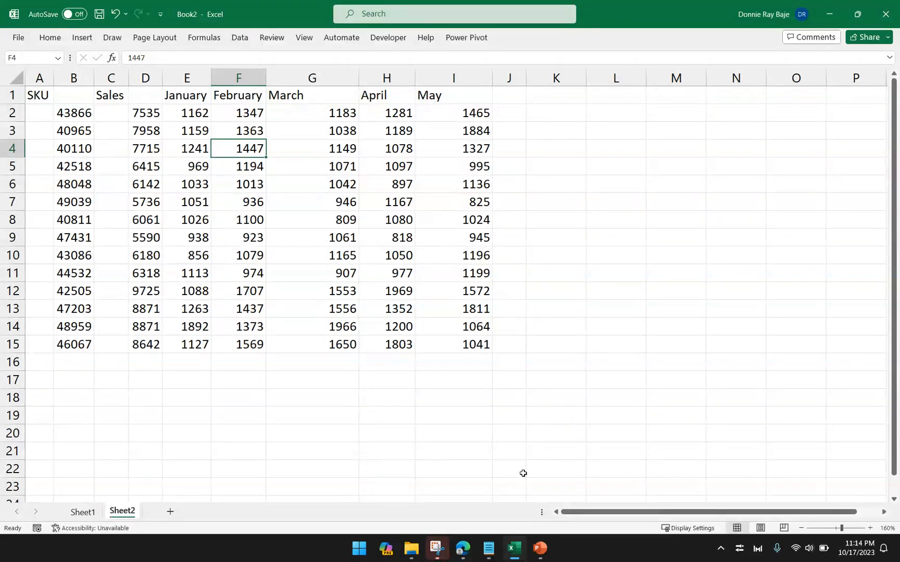
{"action": "mouse_move", "coordinate": [462, 549]}
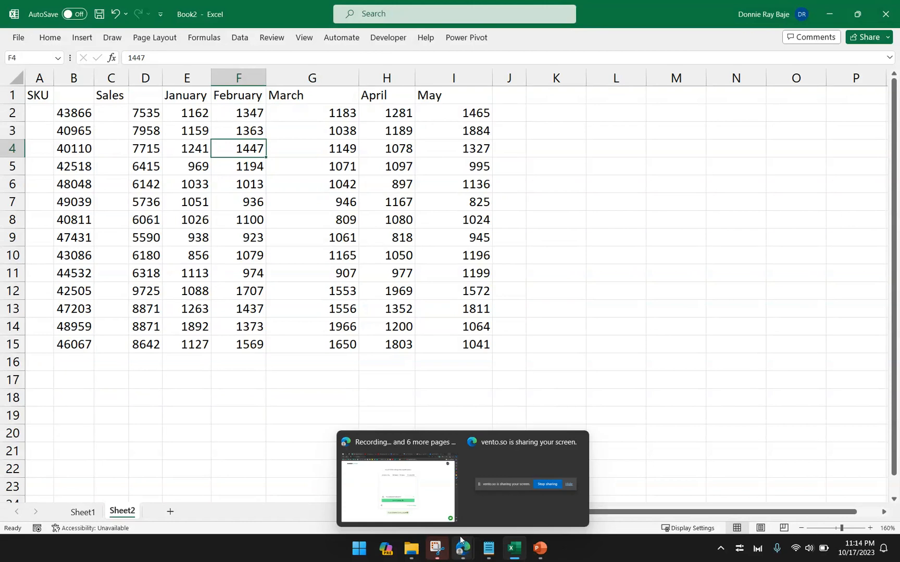